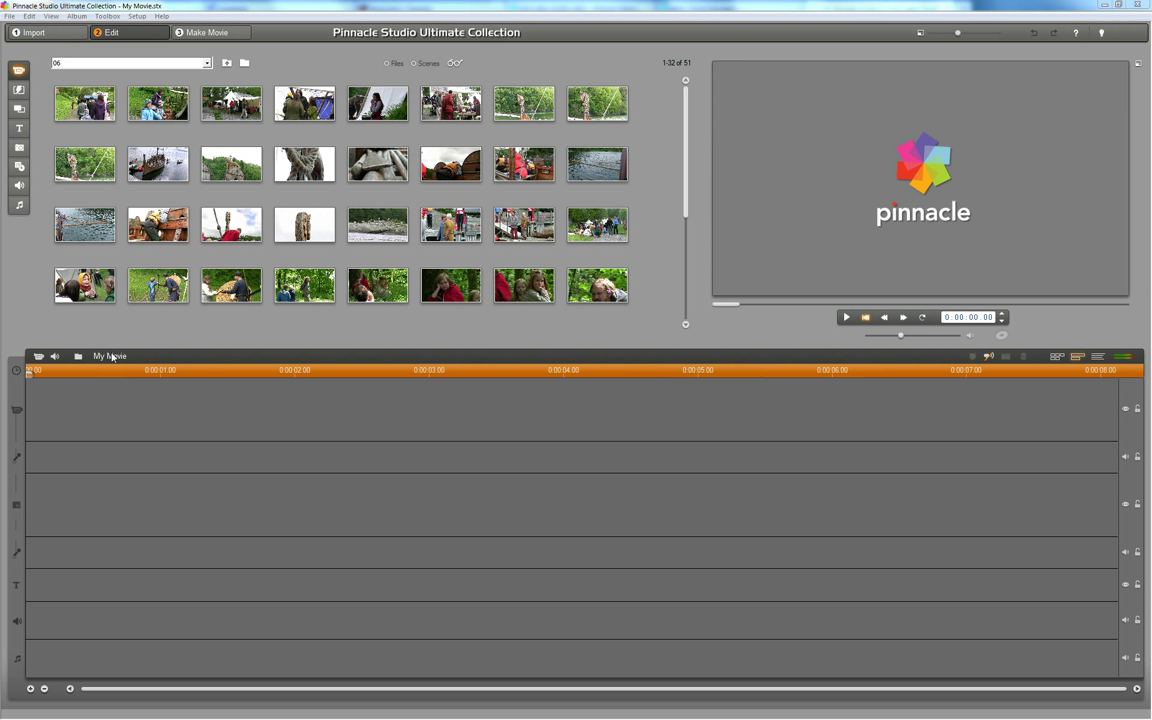
pyautogui.moveTo(113, 359)
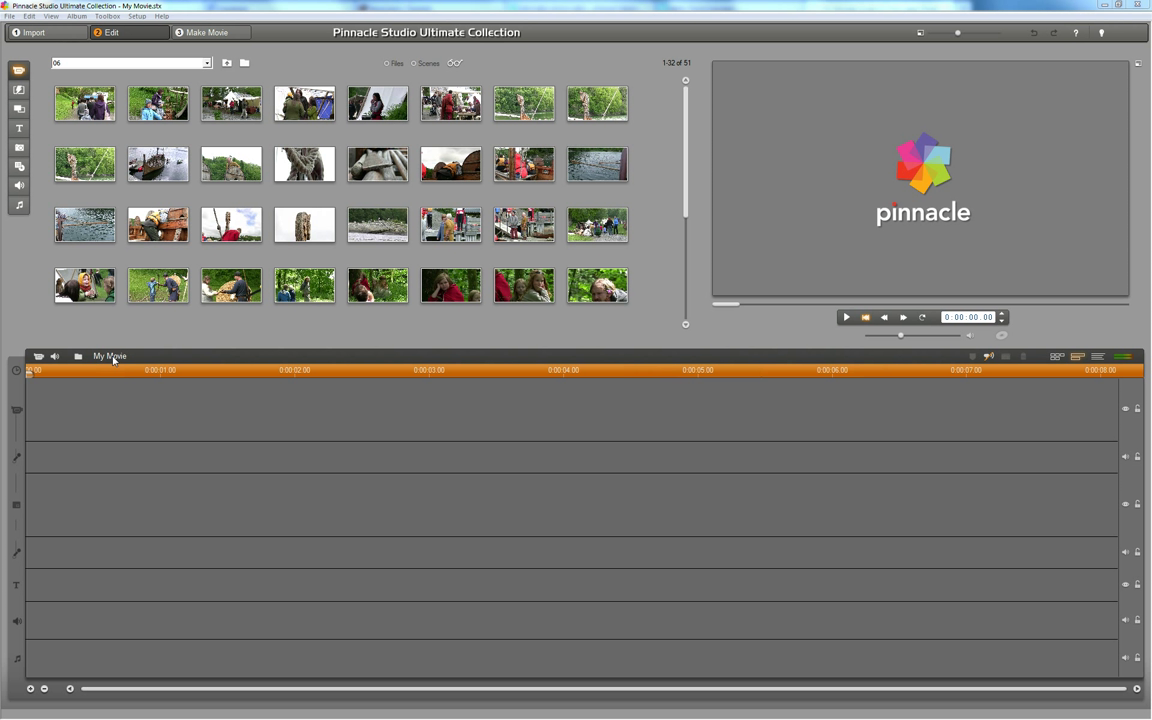
pyautogui.moveTo(99, 362)
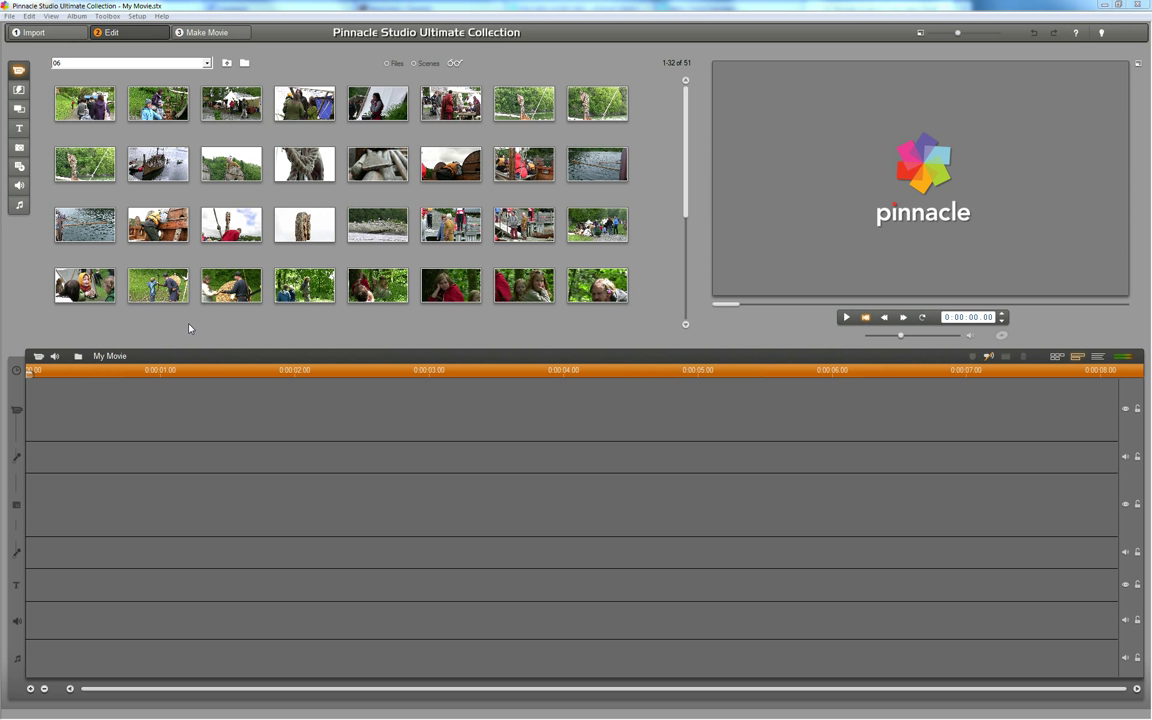
pyautogui.moveTo(664, 210)
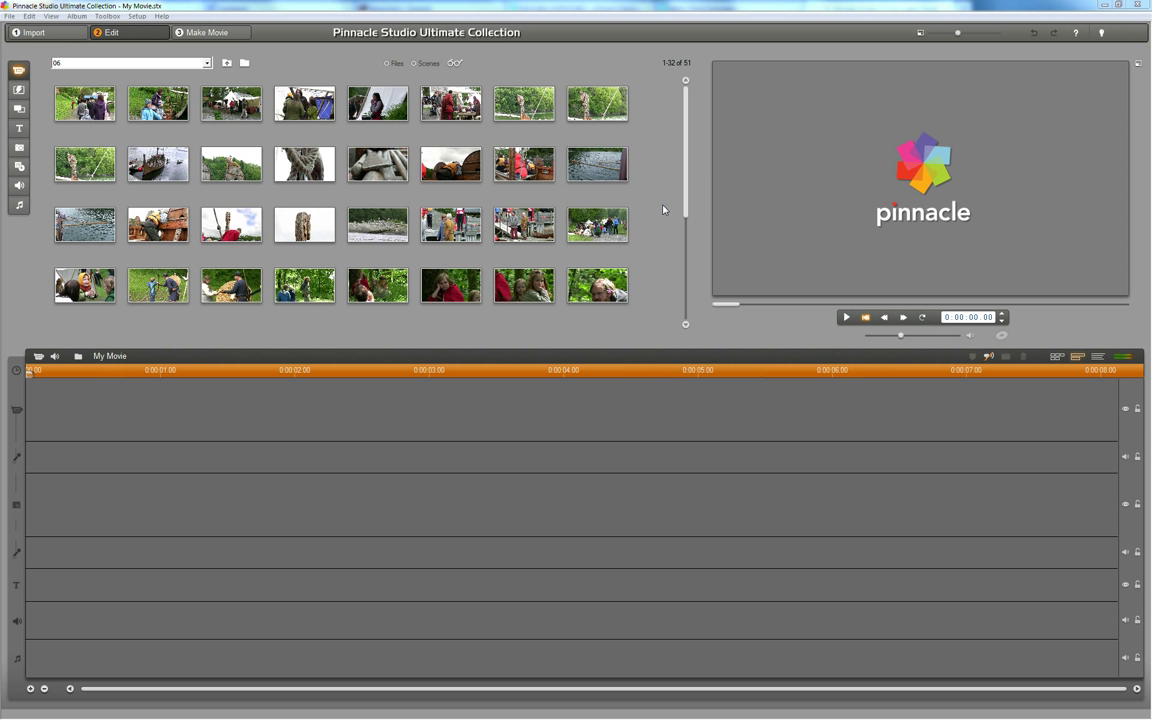
pyautogui.moveTo(687, 151)
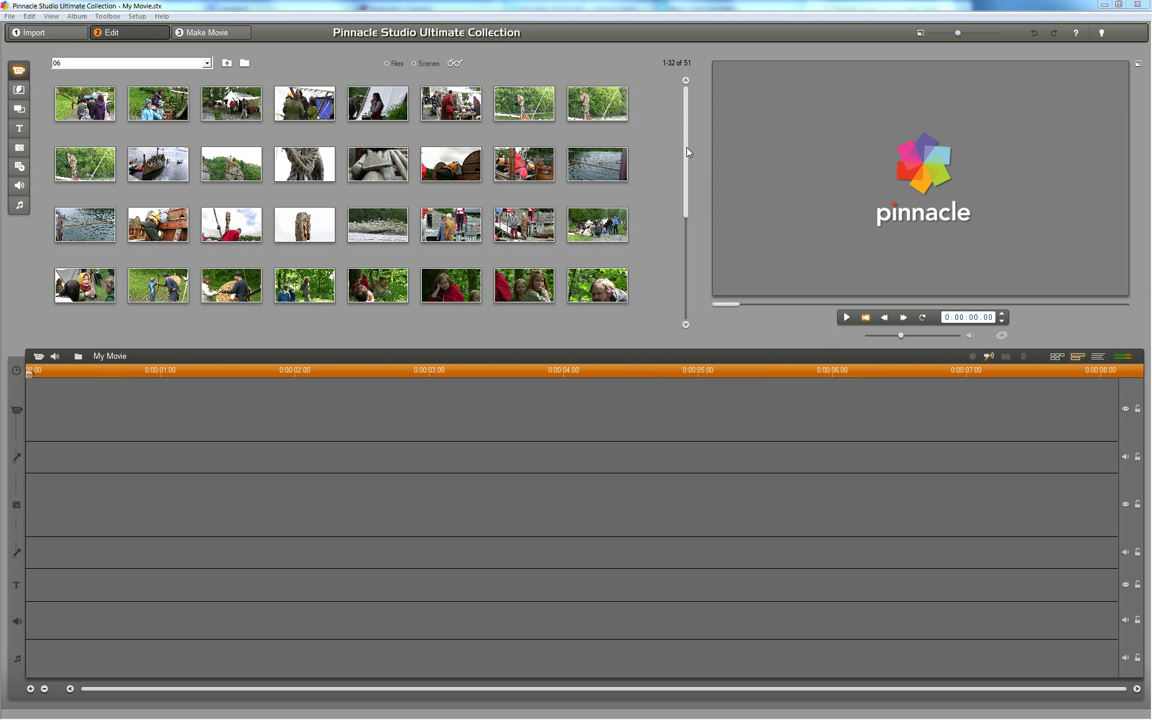
pyautogui.moveTo(643, 154)
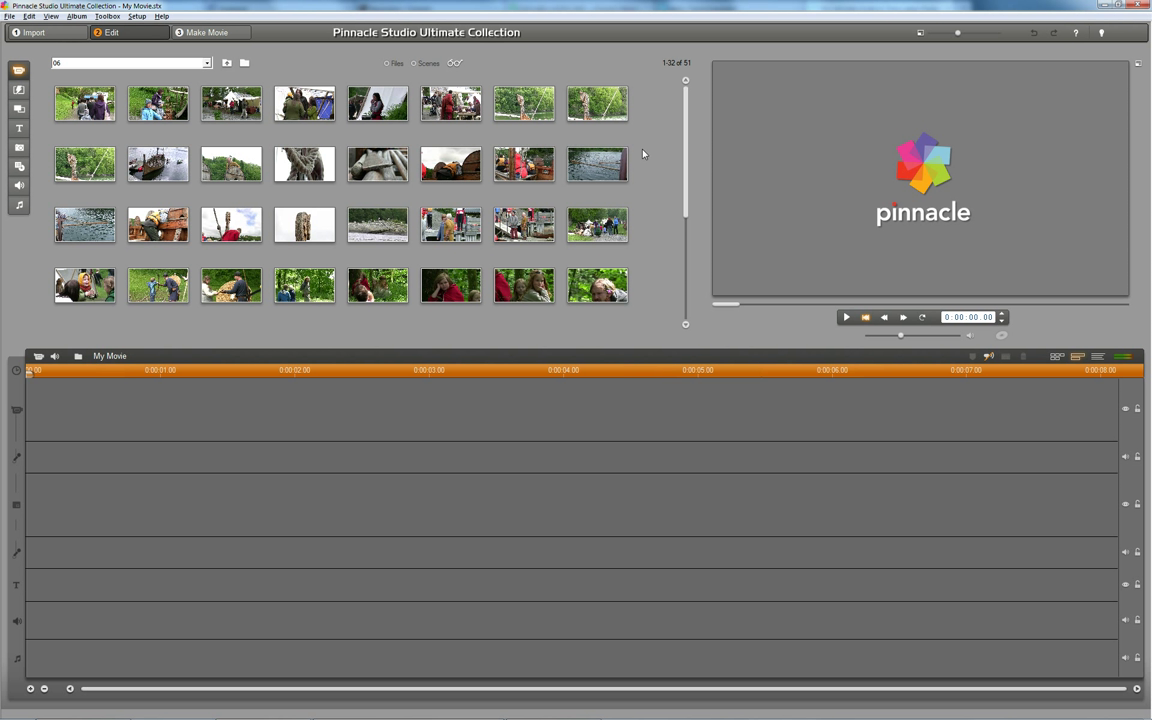
pyautogui.moveTo(366, 184)
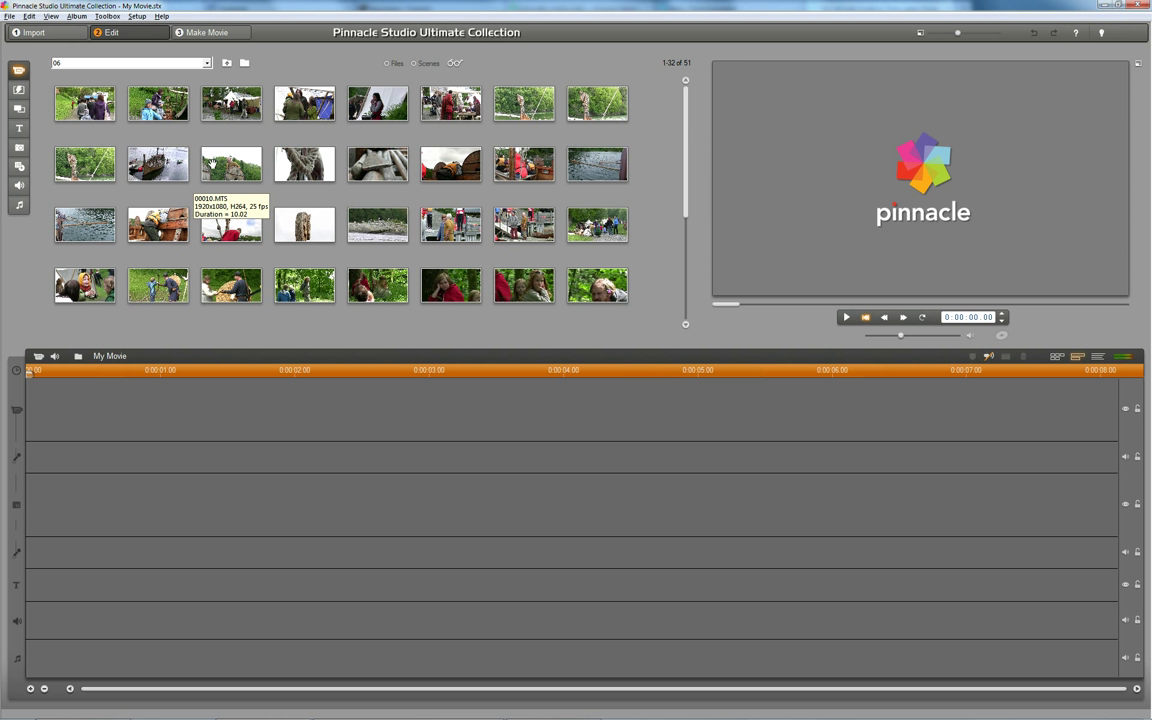
pyautogui.moveTo(85, 104)
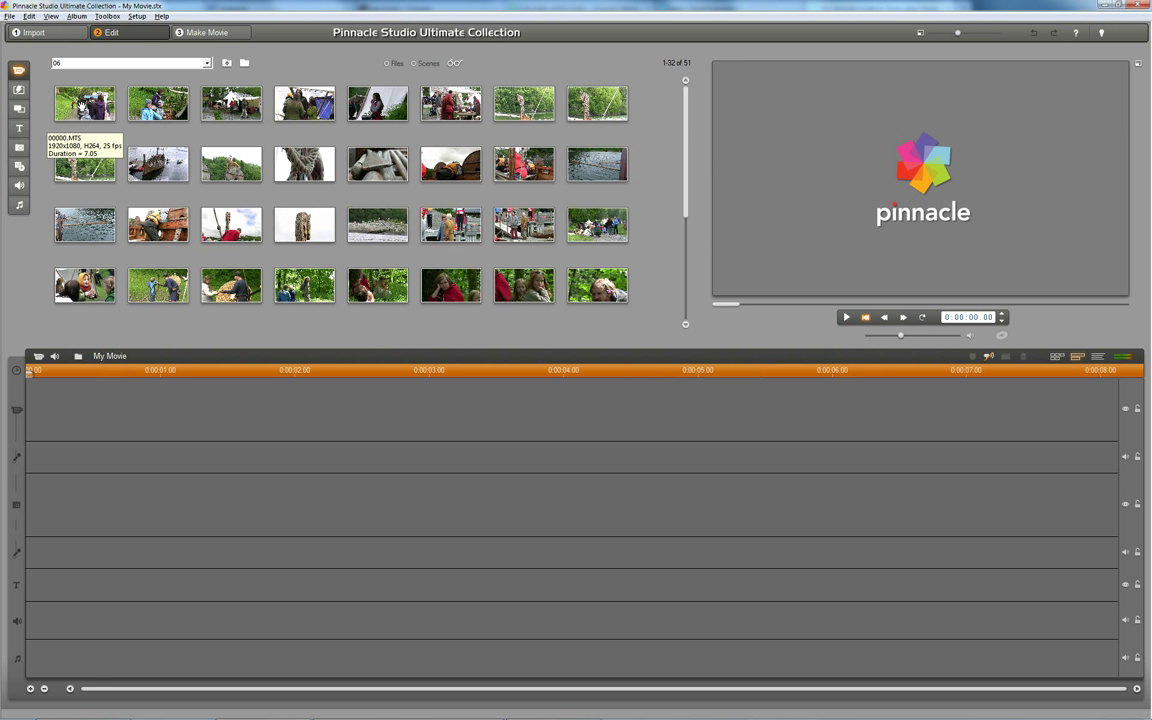
pyautogui.moveTo(508, 113)
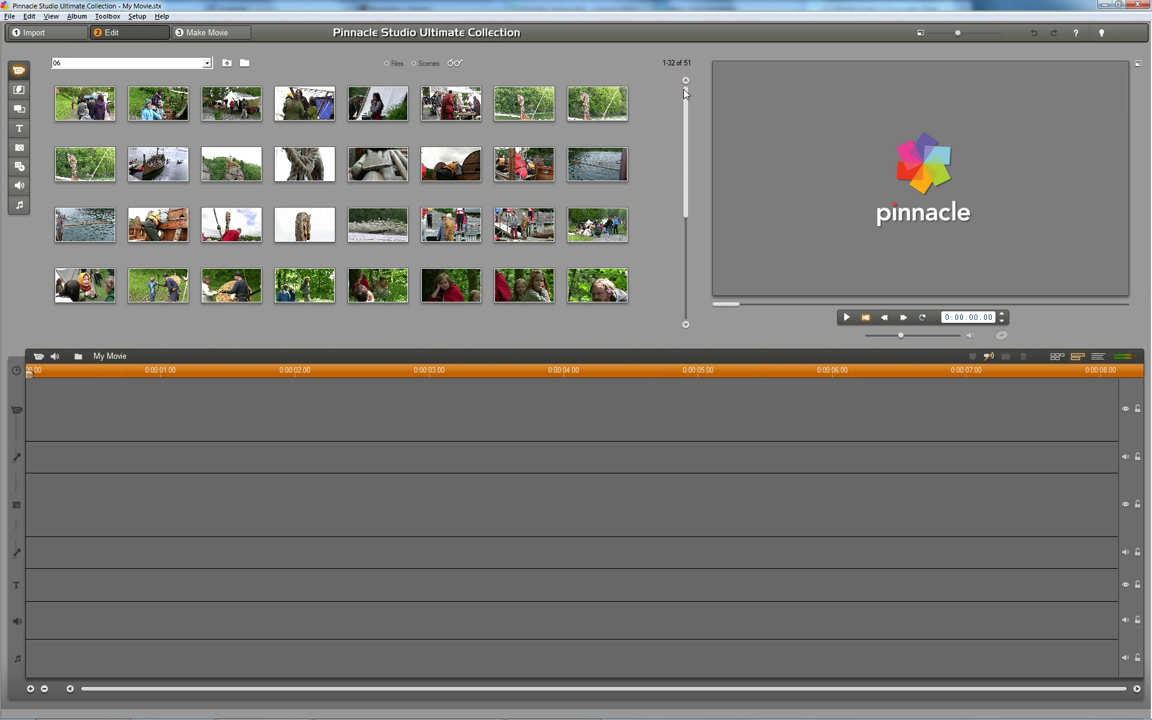
pyautogui.moveTo(685, 95)
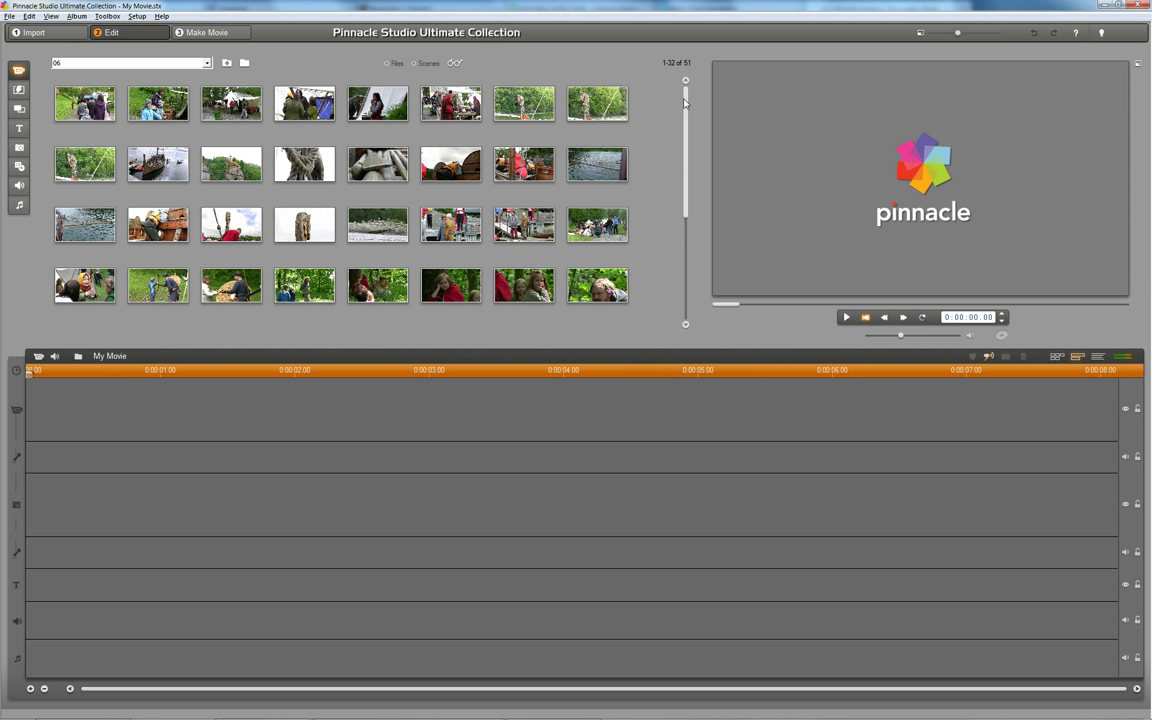
pyautogui.moveTo(296, 326)
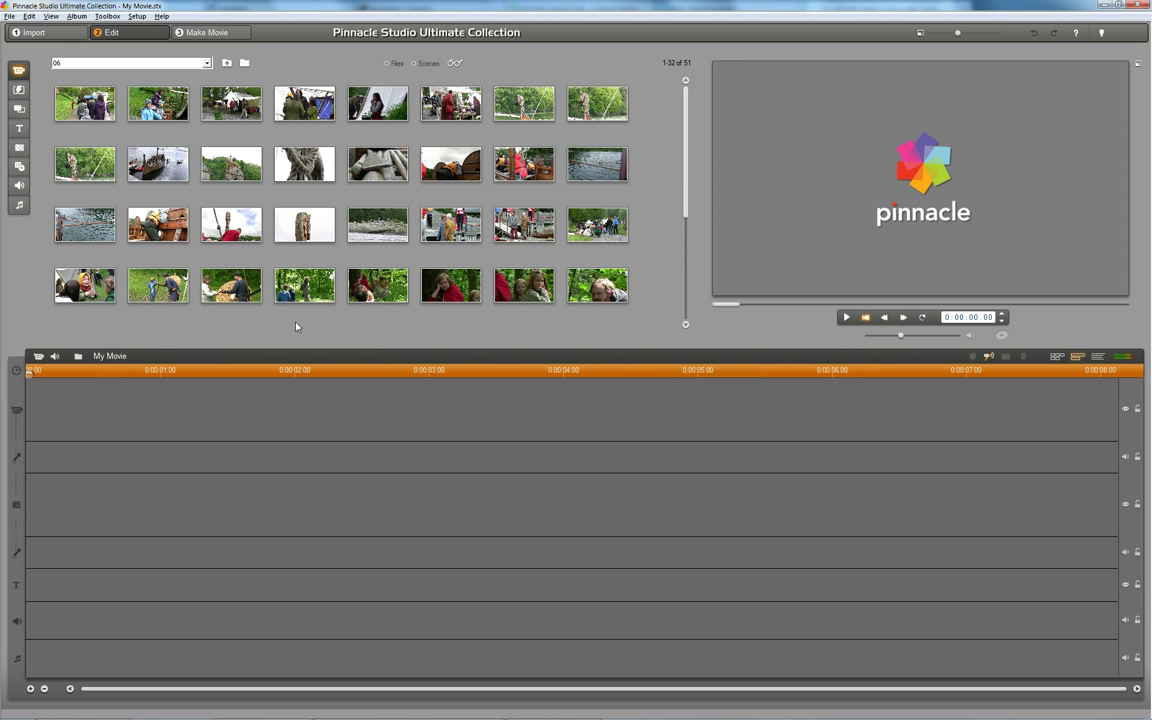
pyautogui.moveTo(220, 360)
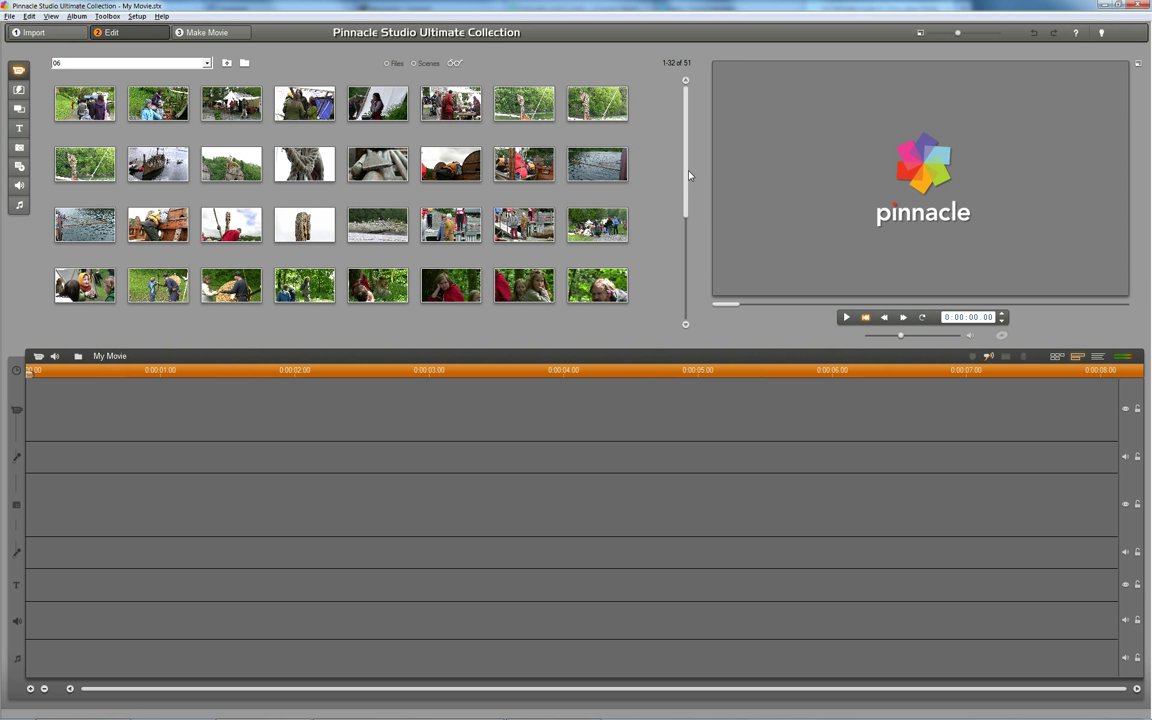
pyautogui.moveTo(690, 129)
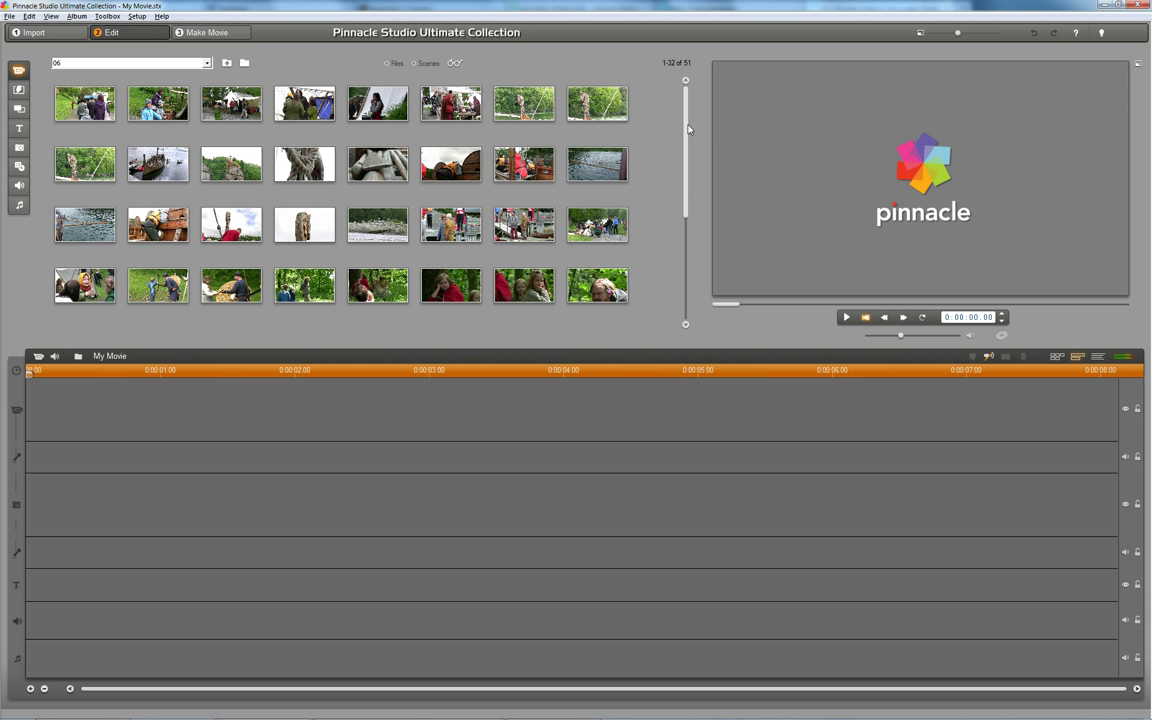
pyautogui.moveTo(671, 131)
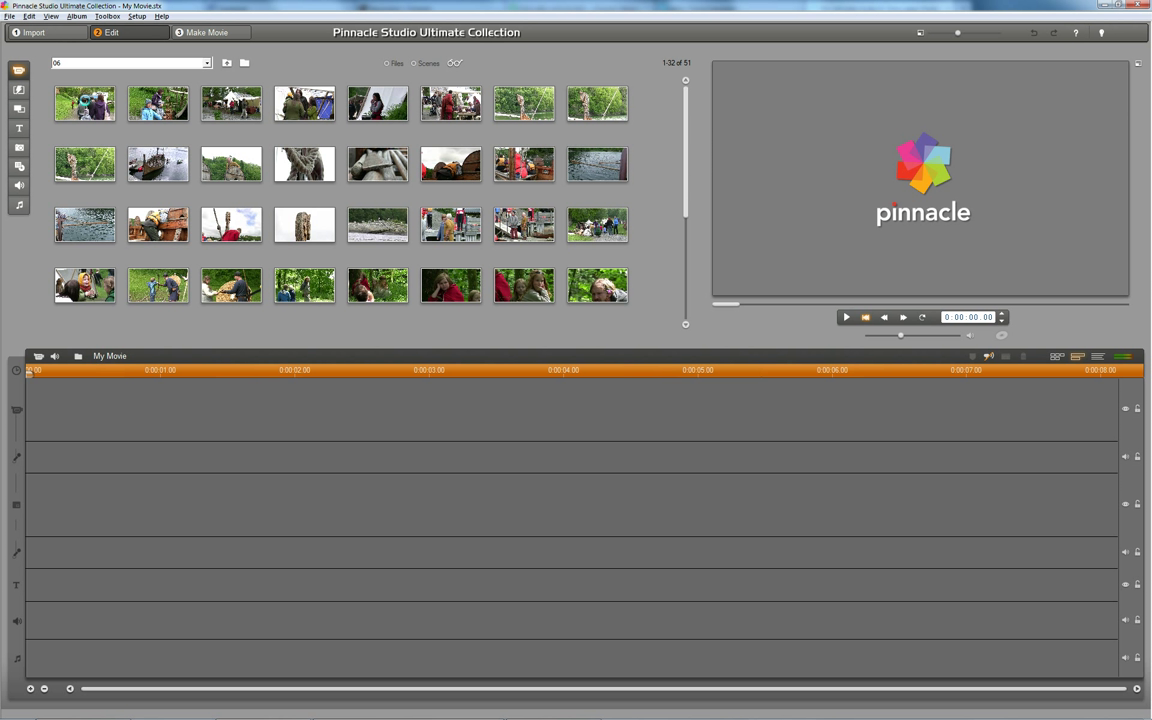
# Step: Preview the first library clip and open the Setup menu
pyautogui.click(84, 104)
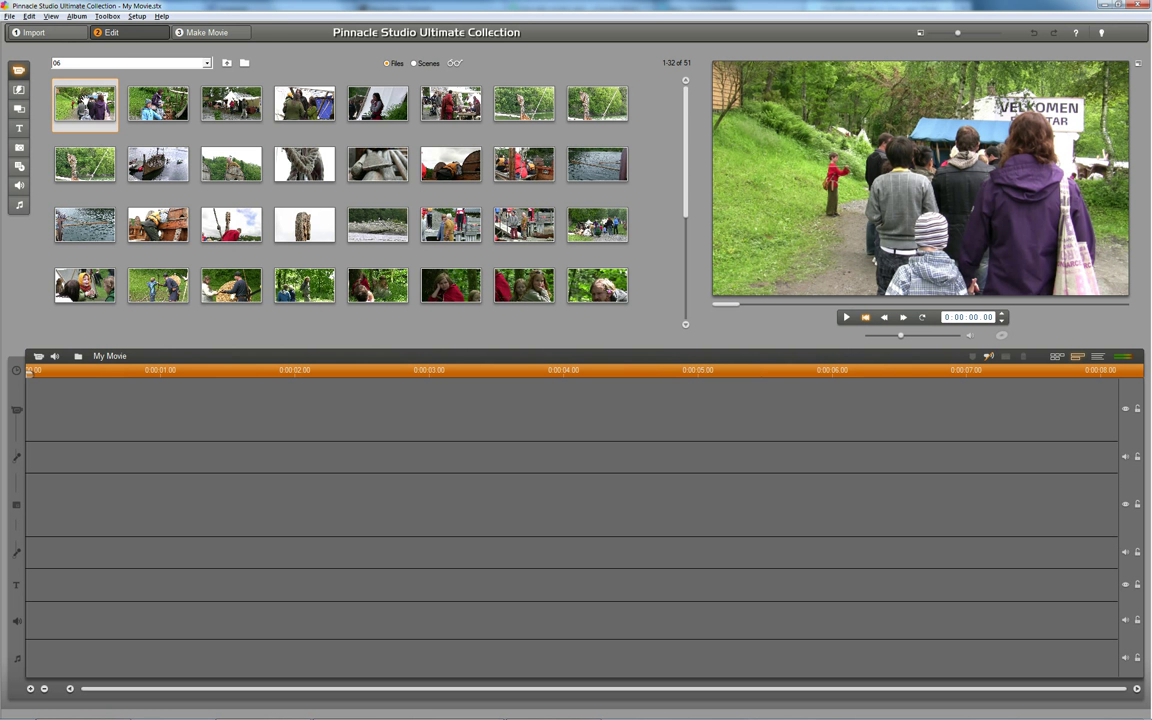
pyautogui.click(137, 16)
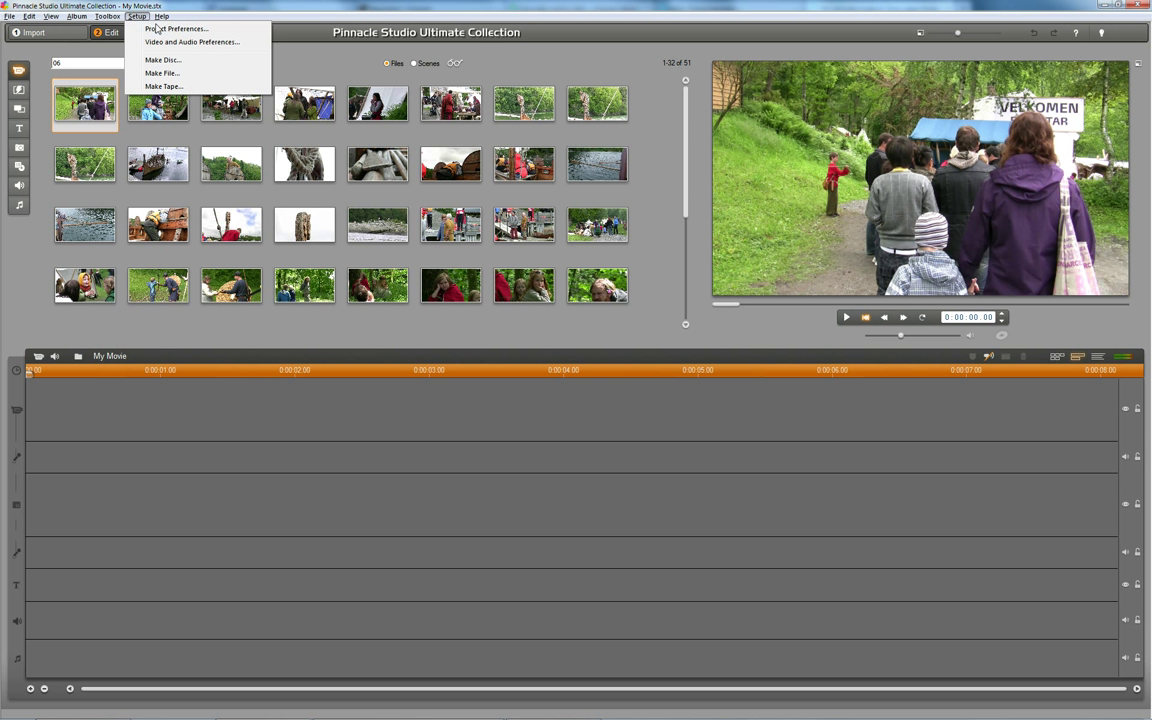
# Step: In Project Preferences, switch new projects to the fixed HD 1920x1080/25p format
pyautogui.click(176, 28)
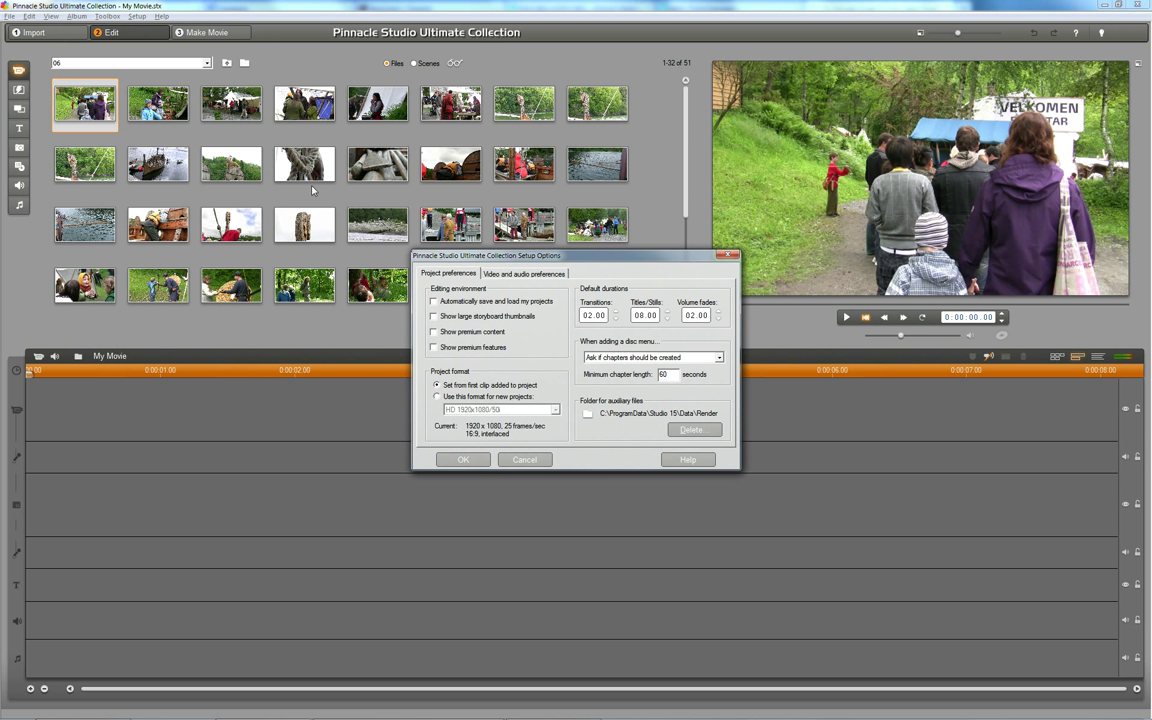
pyautogui.moveTo(463, 390)
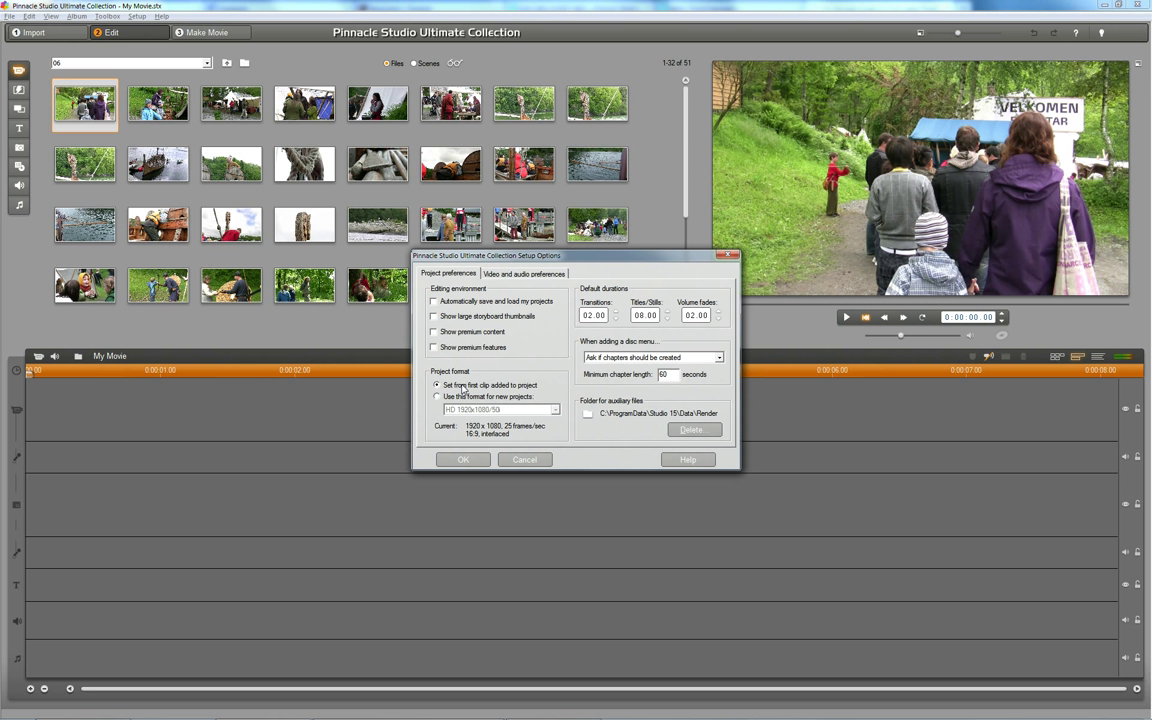
pyautogui.moveTo(504, 390)
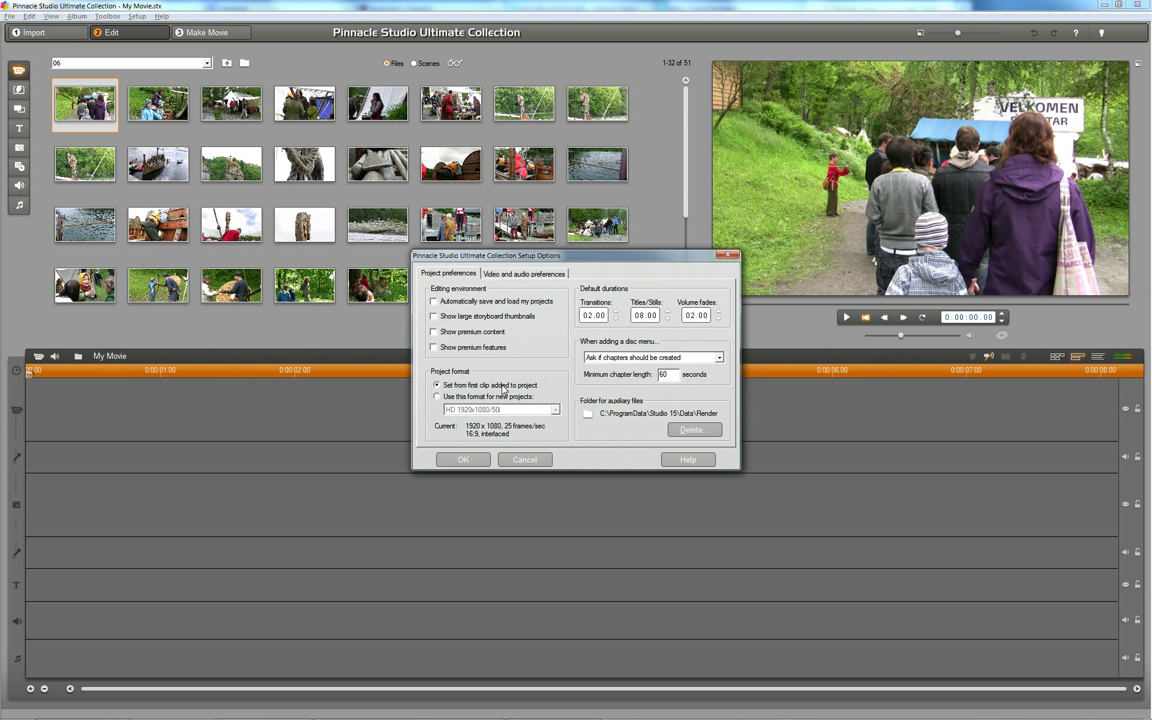
pyautogui.click(436, 396)
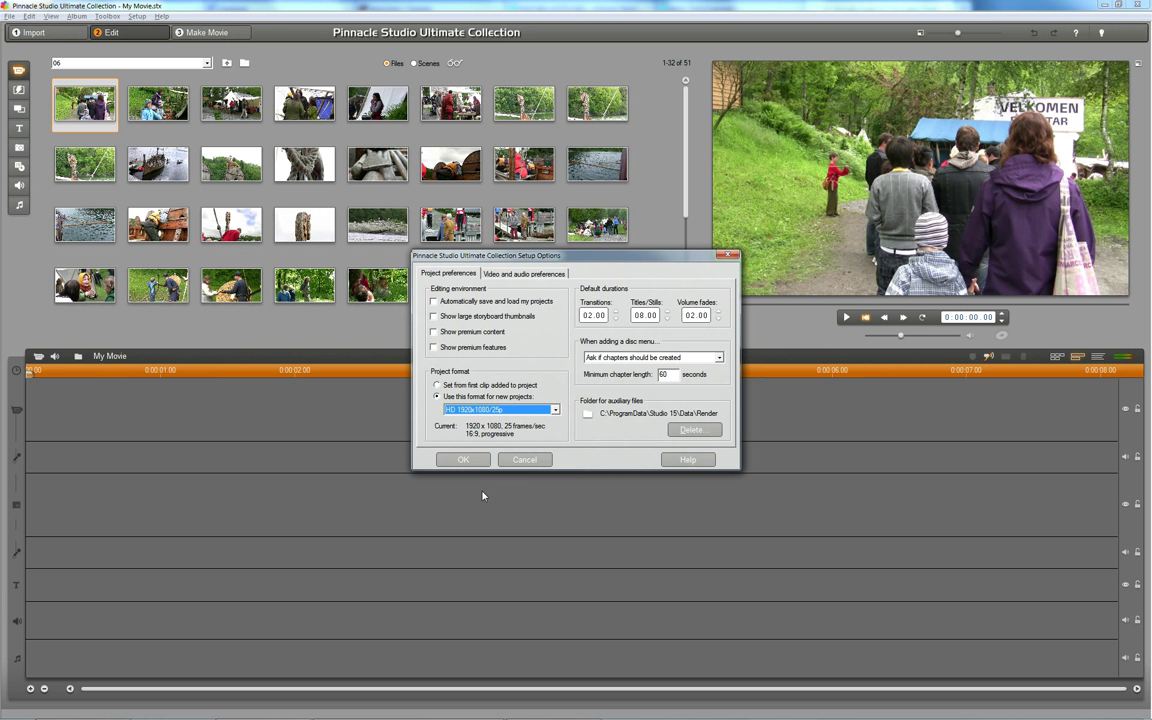
pyautogui.moveTo(512, 449)
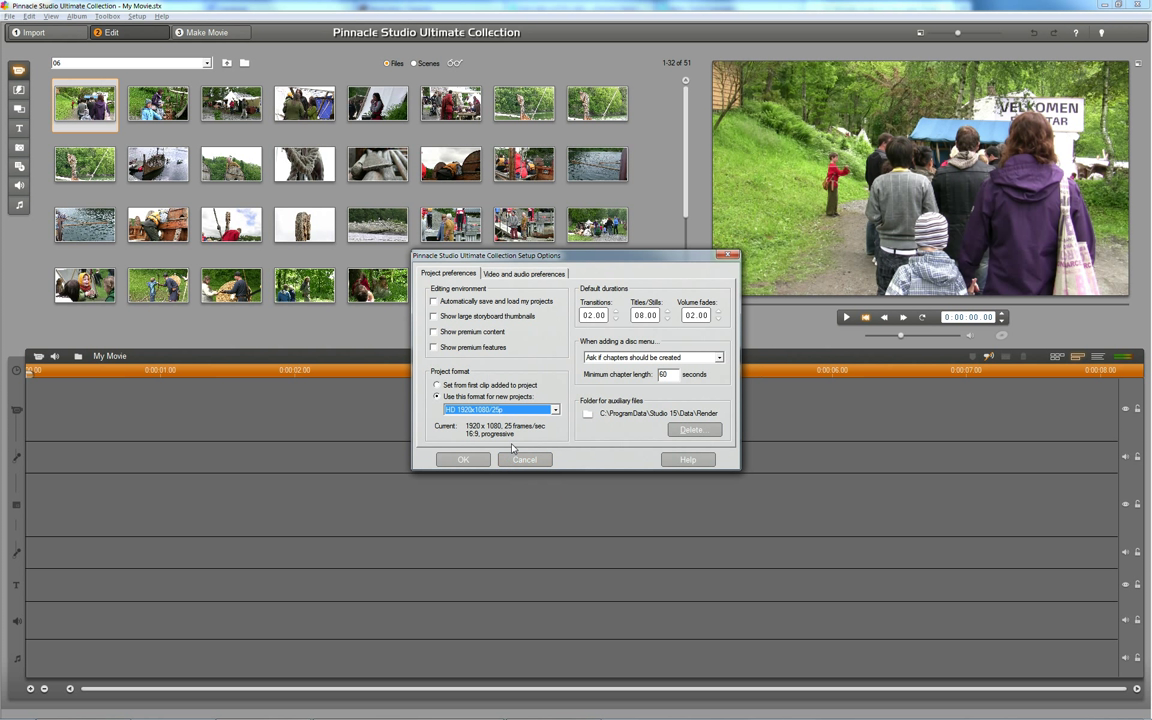
pyautogui.moveTo(529, 368)
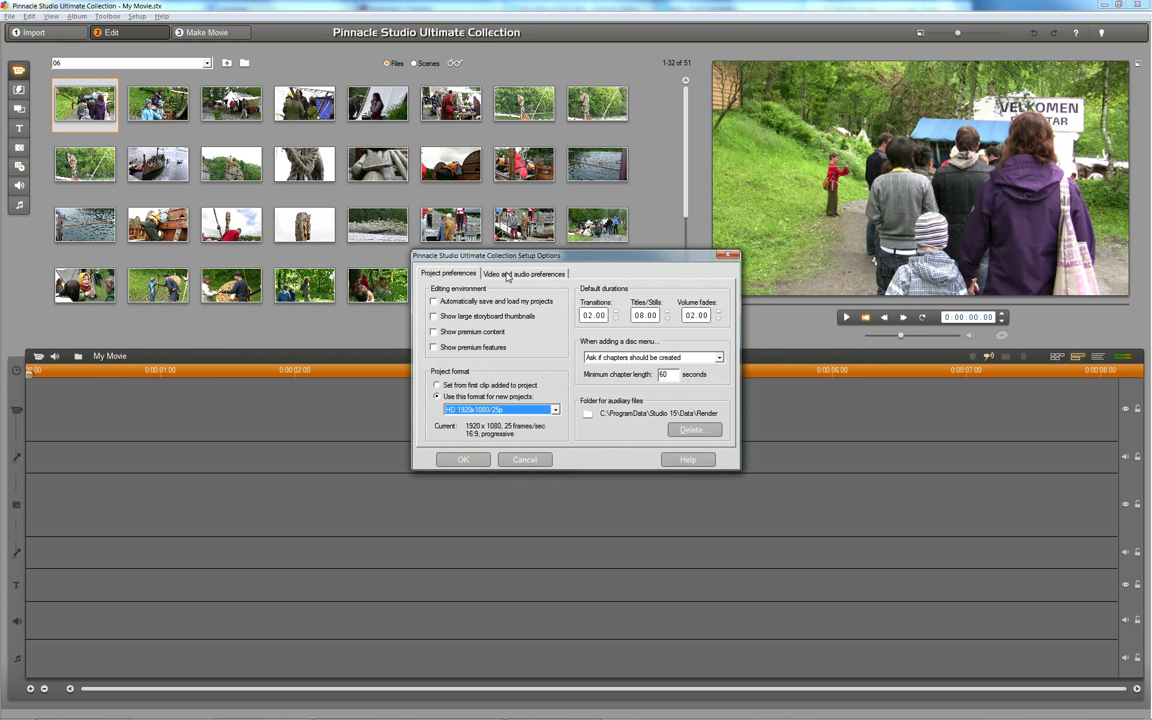
# Step: Show the Video and audio preferences and enable background rendering
pyautogui.click(524, 273)
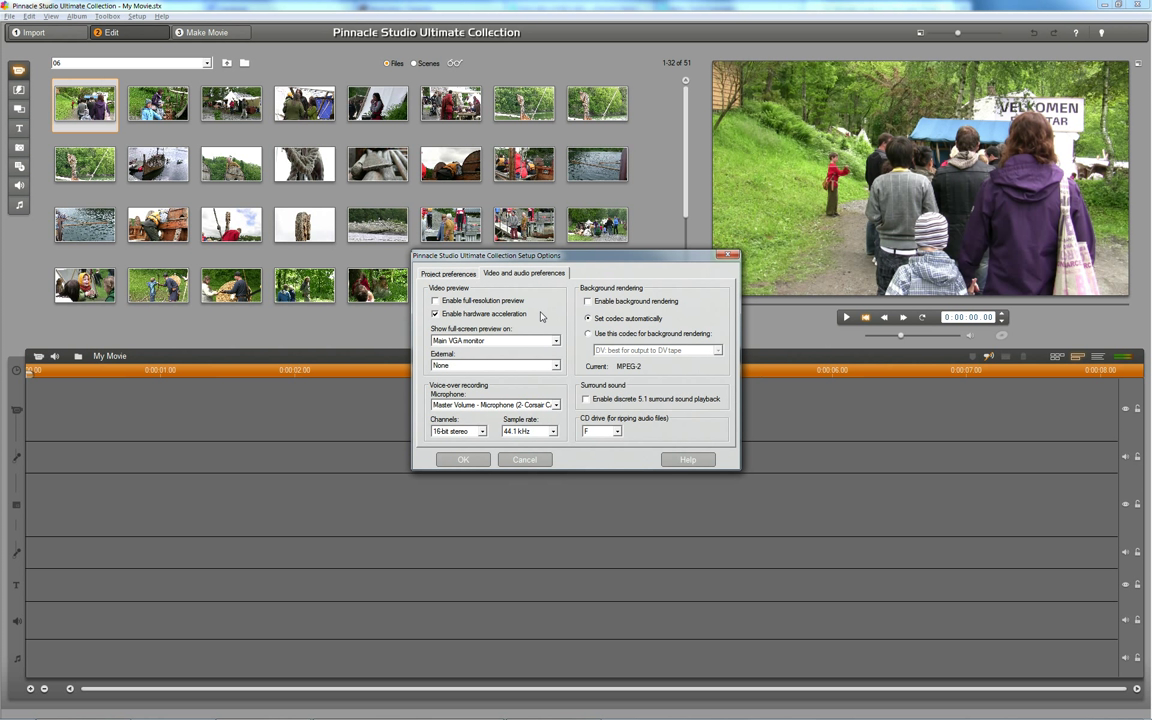
pyautogui.moveTo(543, 320)
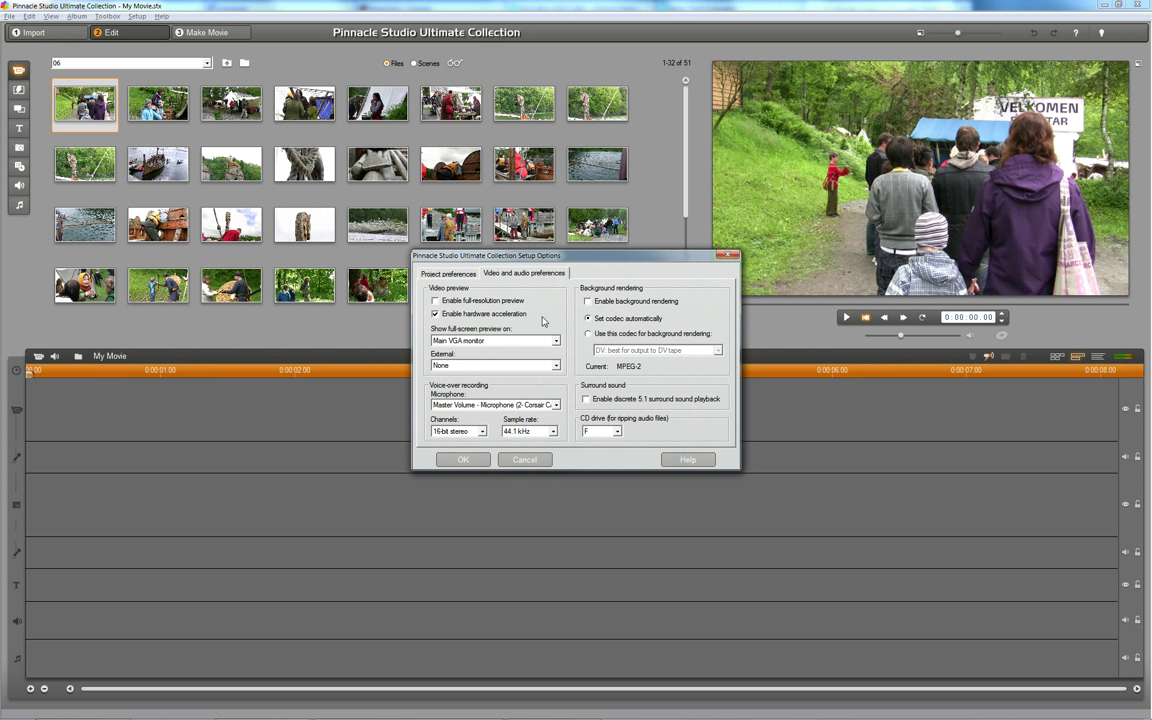
pyautogui.moveTo(461, 306)
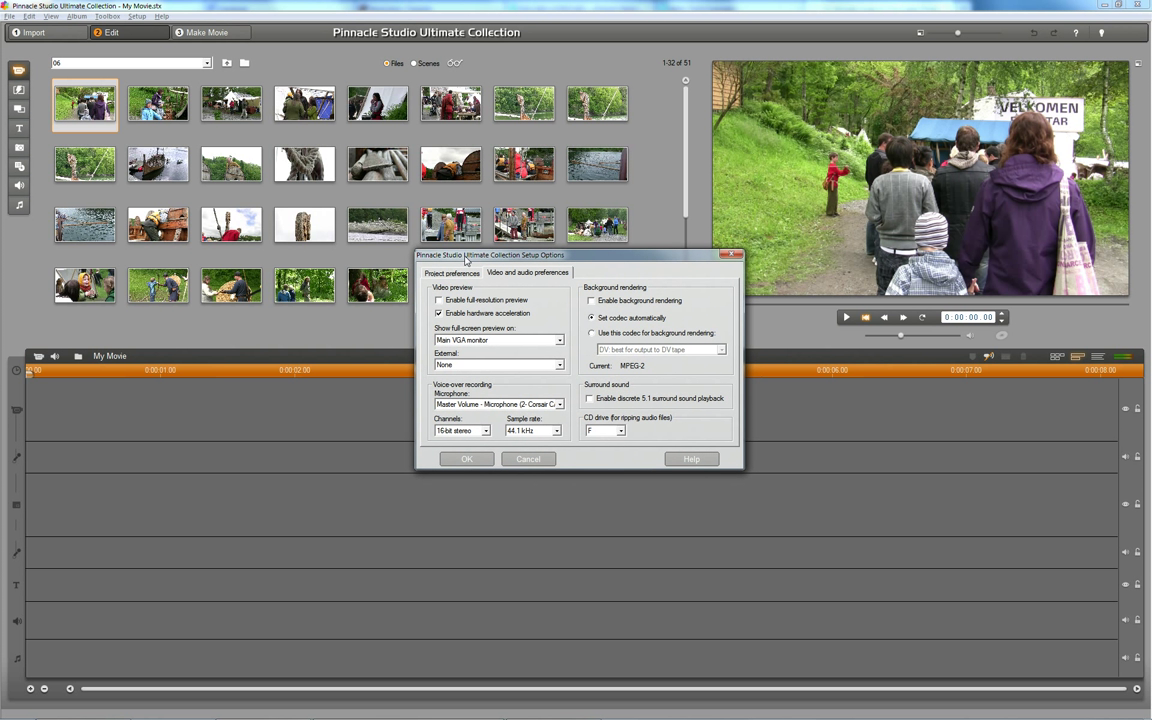
pyautogui.moveTo(490, 255); pyautogui.dragTo(490, 262)
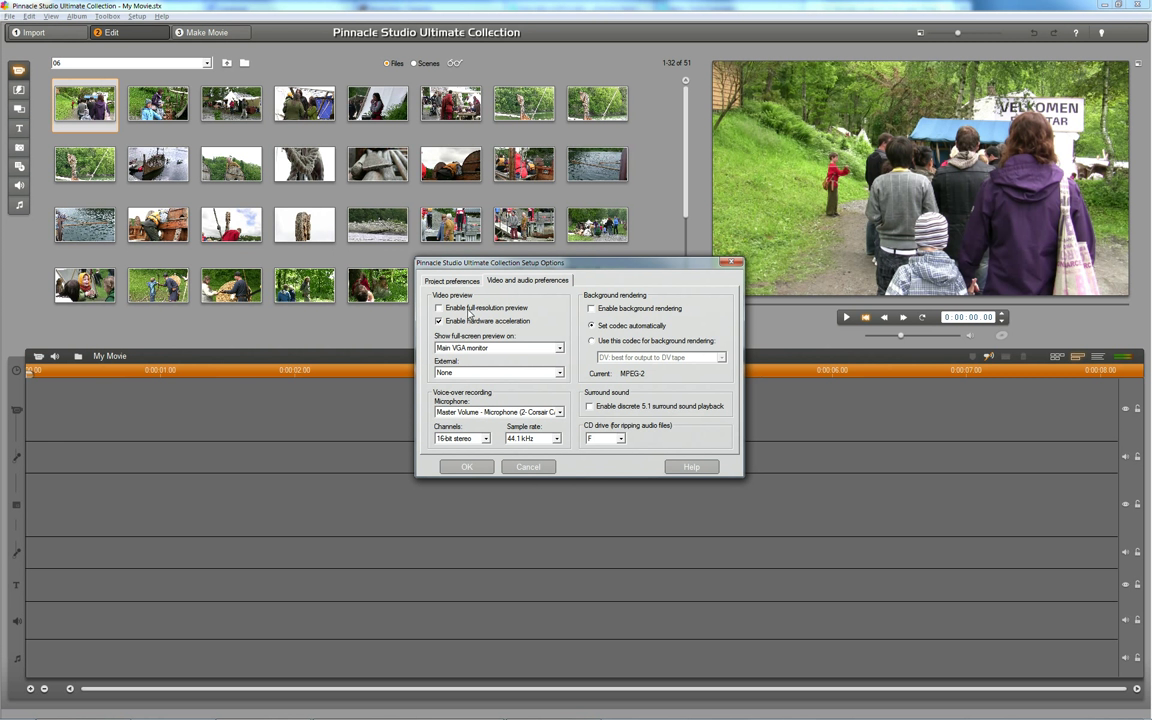
pyautogui.moveTo(463, 313)
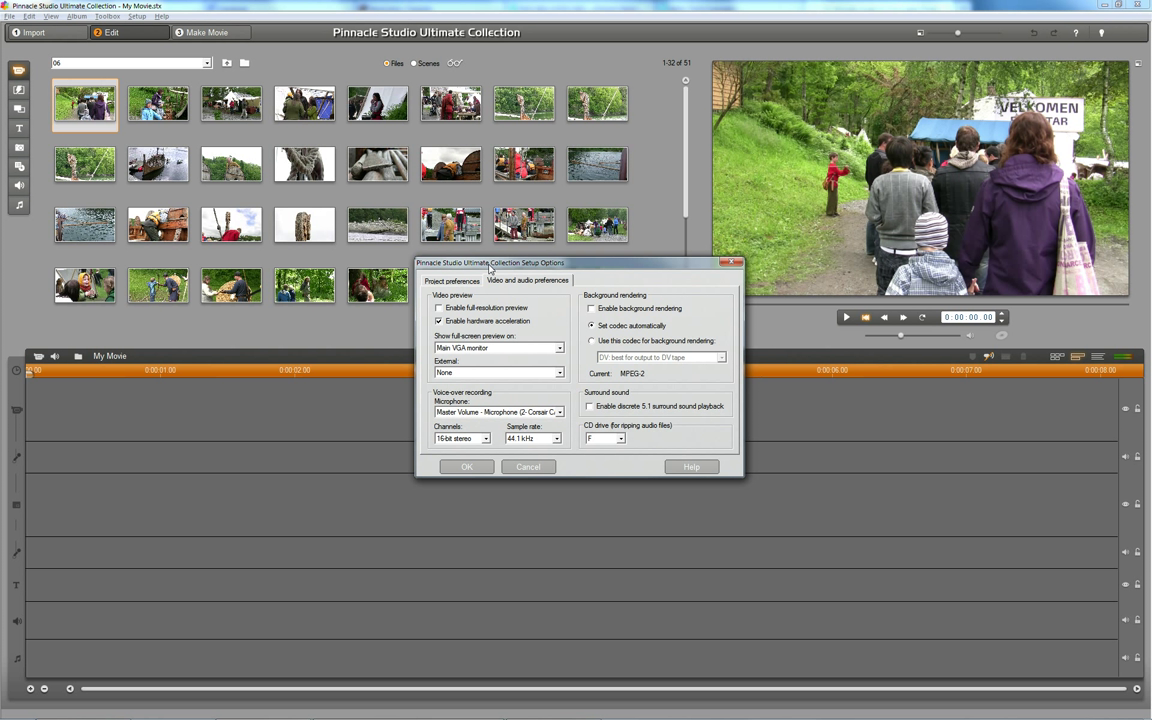
pyautogui.moveTo(487, 299)
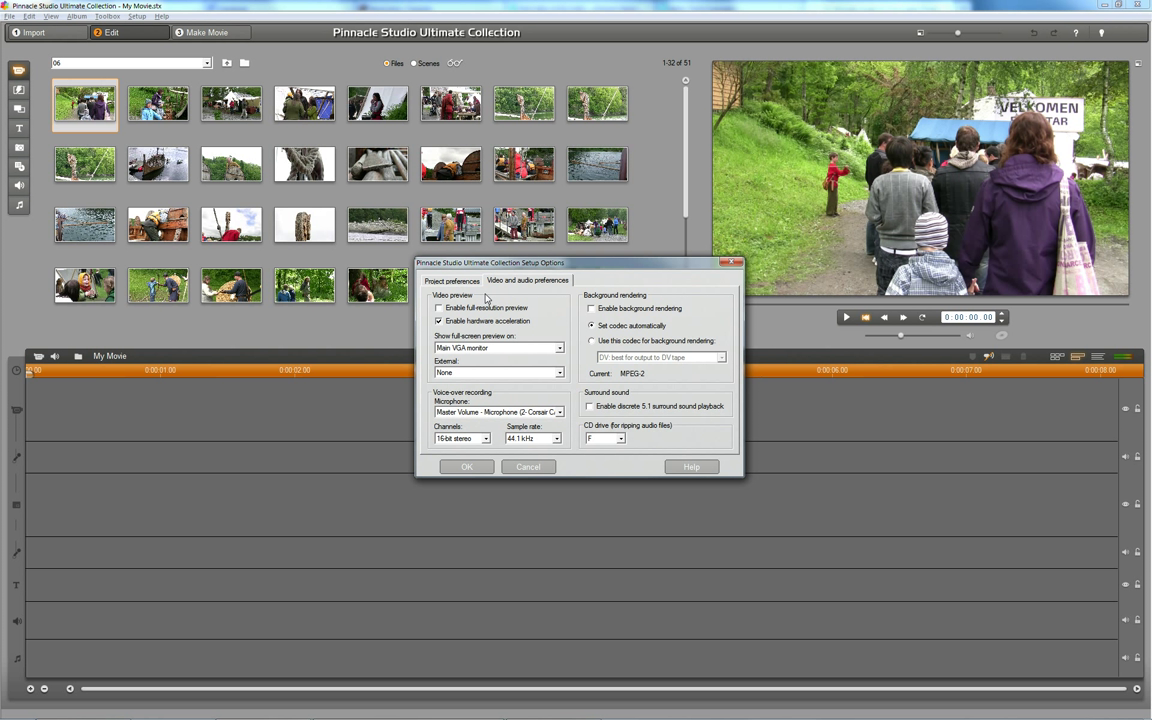
pyautogui.moveTo(533, 293)
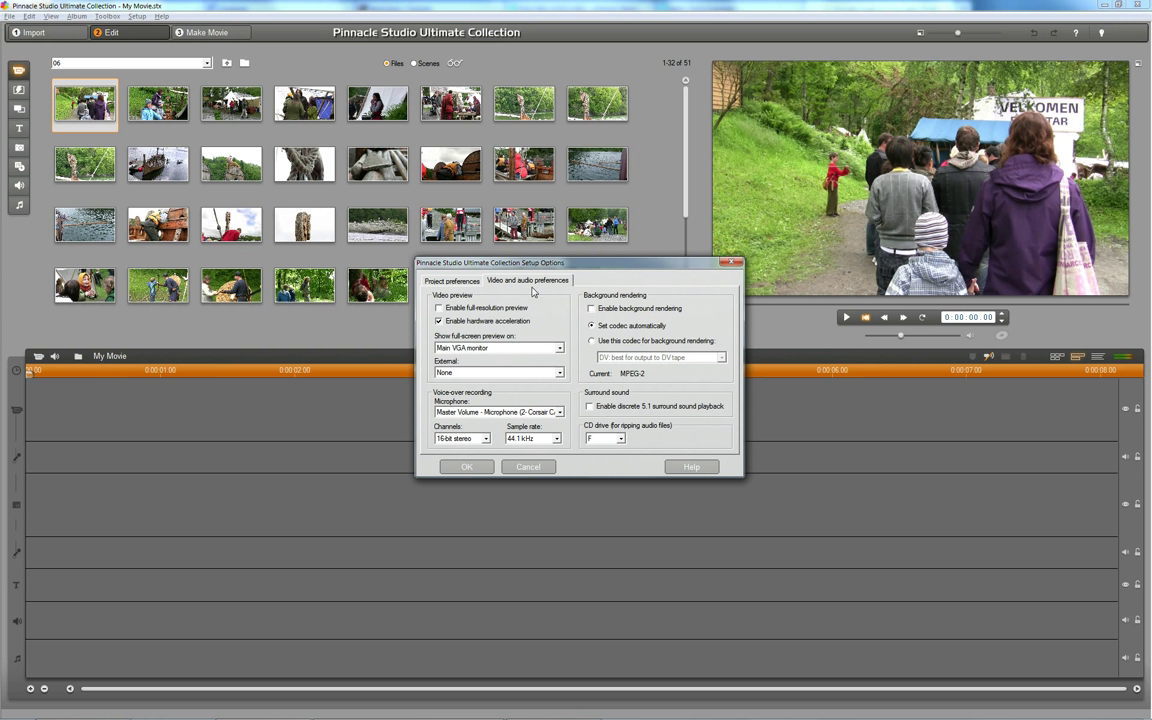
pyautogui.moveTo(533, 288)
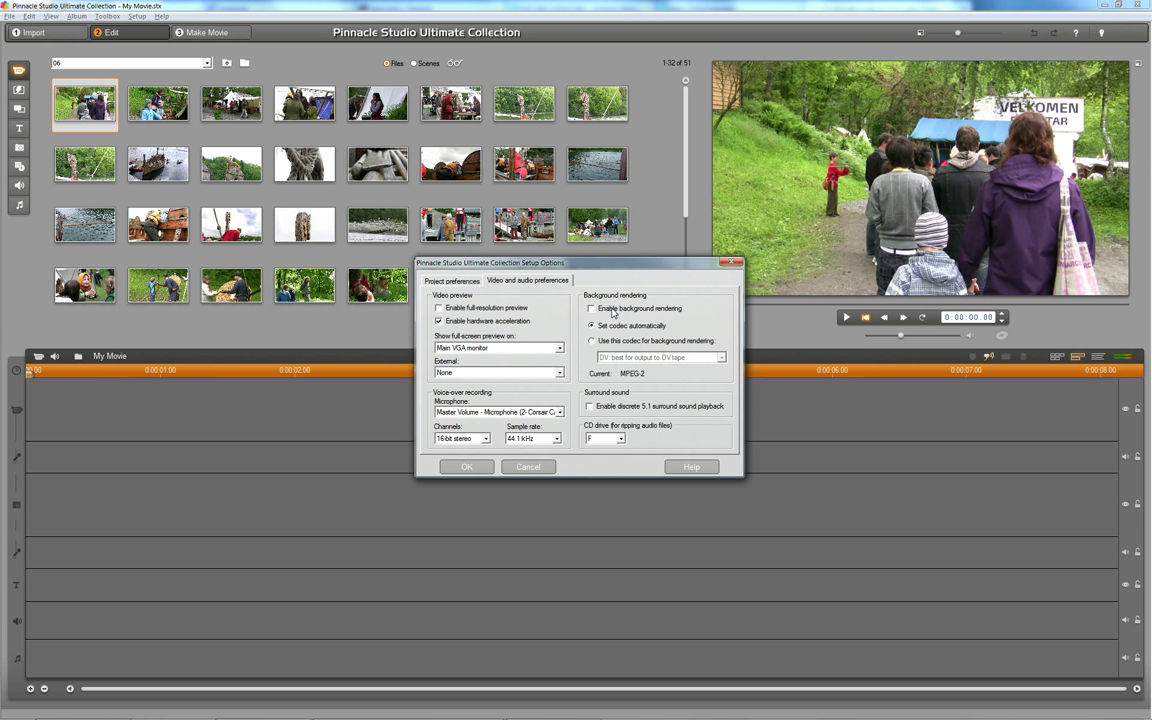
pyautogui.click(590, 308)
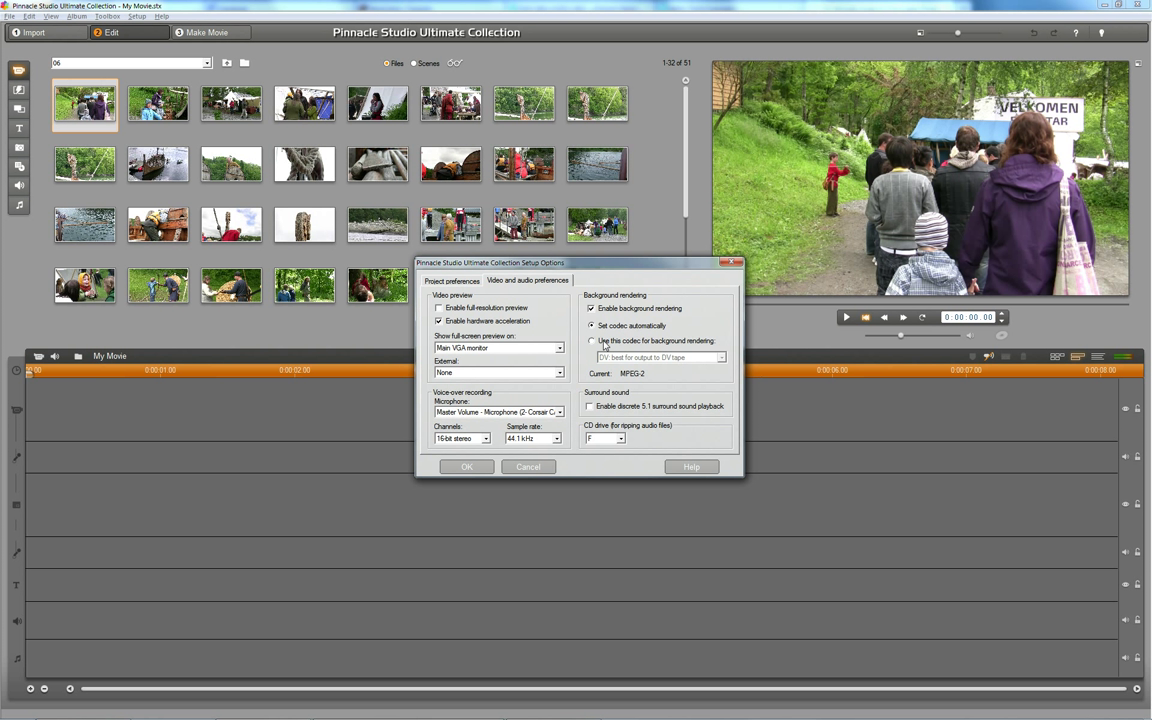
# Step: Set the background rendering codec to 'MPEG-2: best for output to disc' and confirm
pyautogui.click(591, 341)
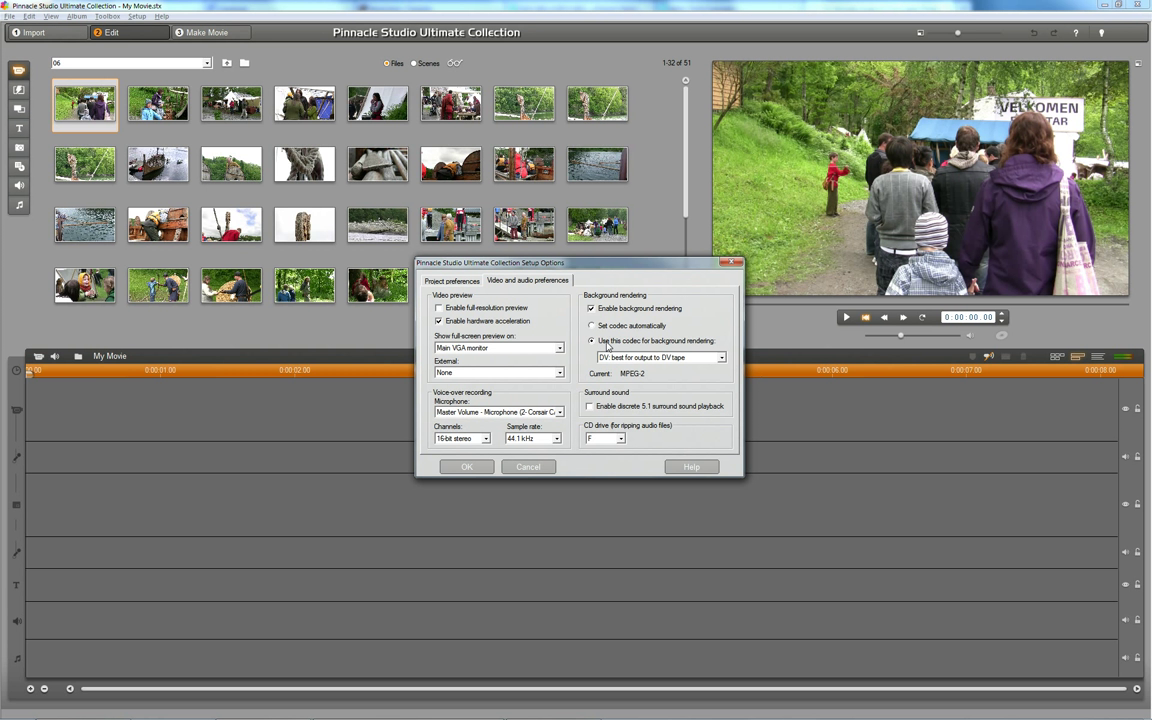
pyautogui.click(720, 357)
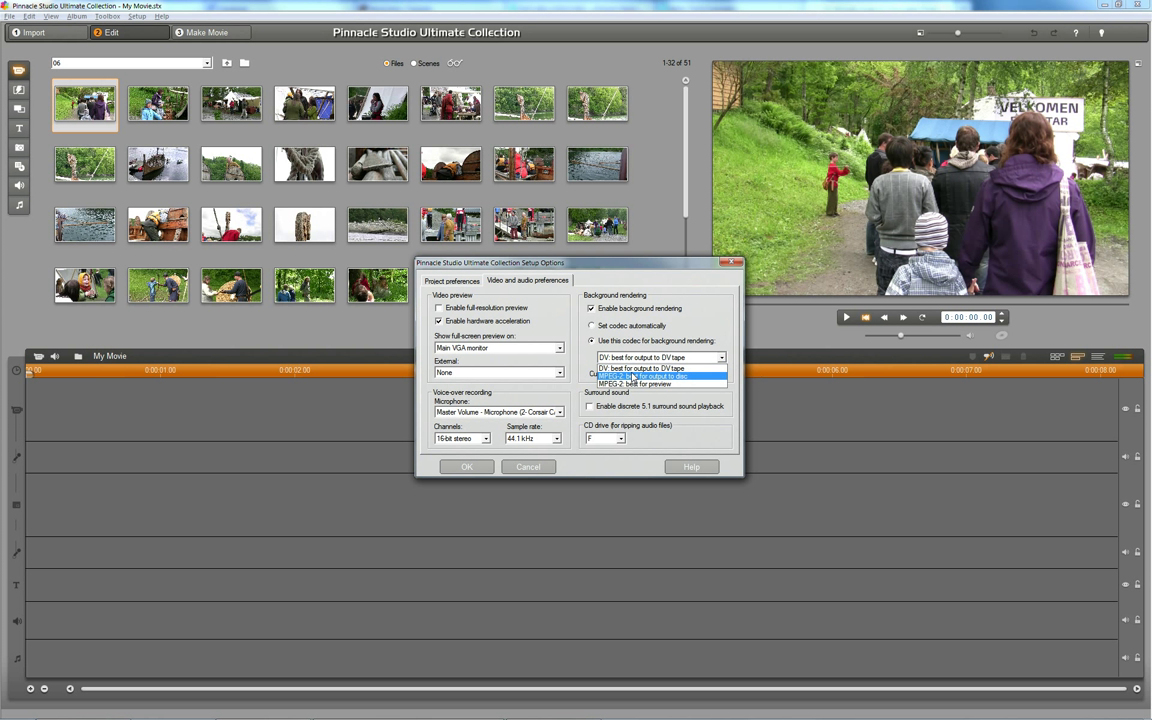
pyautogui.click(650, 375)
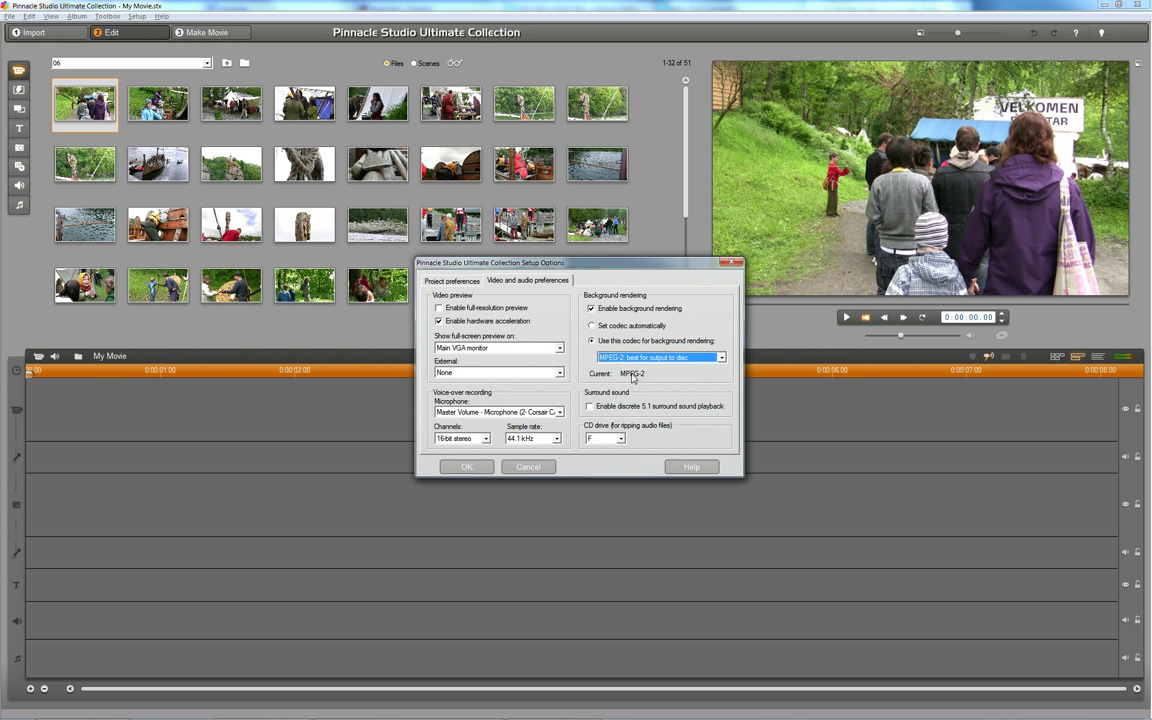
pyautogui.moveTo(647, 363)
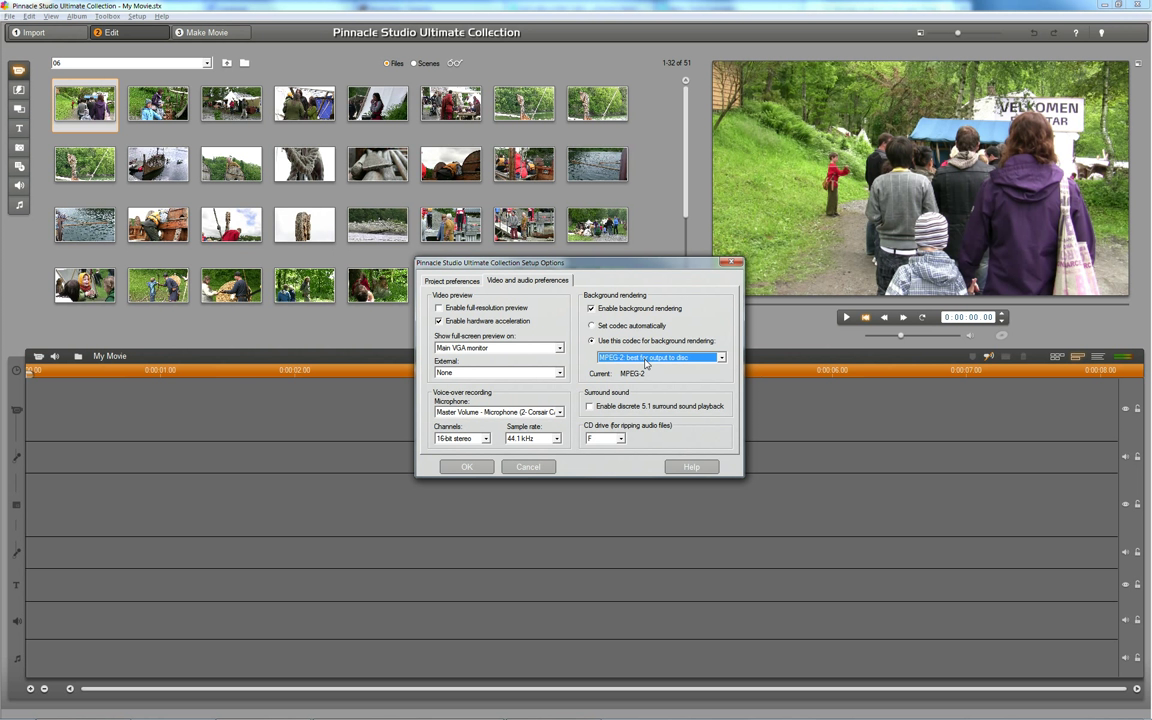
pyautogui.moveTo(584, 377)
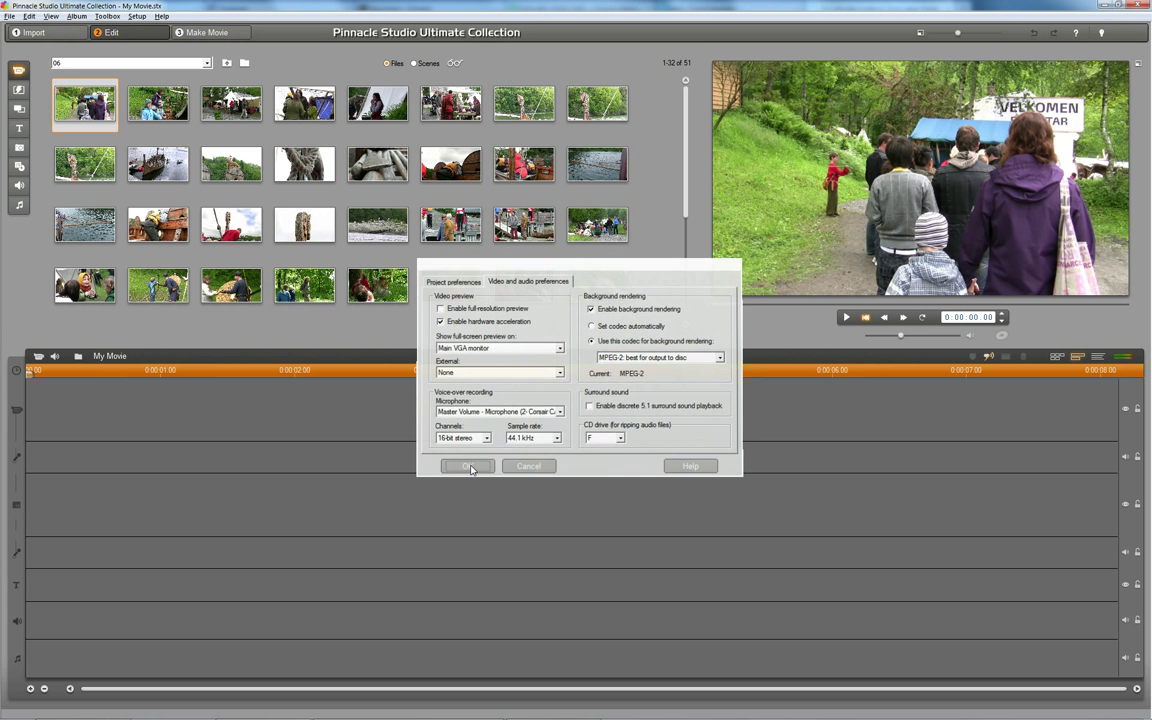
pyautogui.click(467, 466)
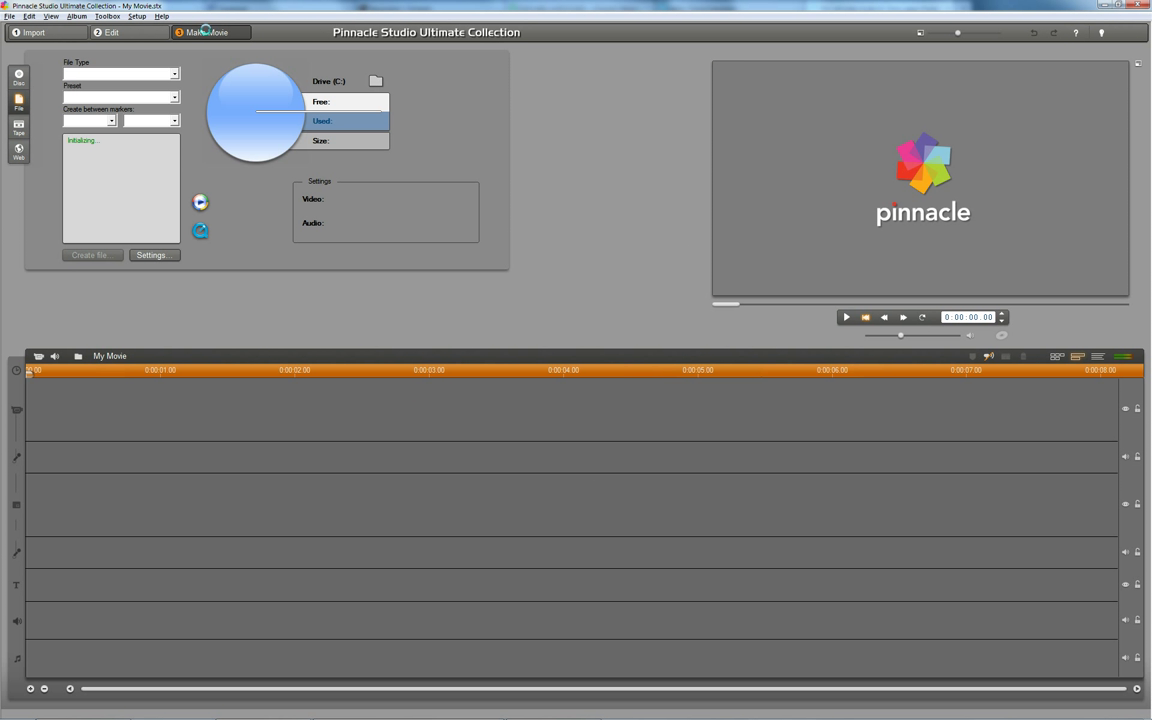
# Step: Choose the HD 1080p MPEG-2 file preset, then return to the Edit workspace
pyautogui.click(208, 32)
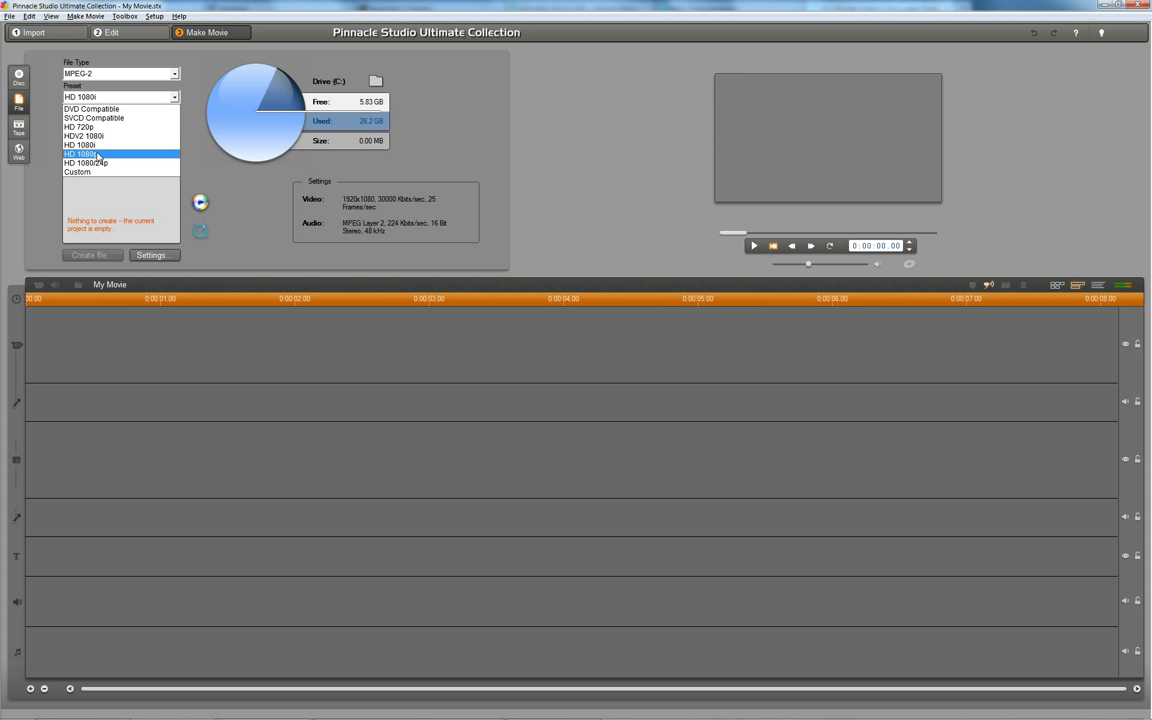
pyautogui.click(85, 162)
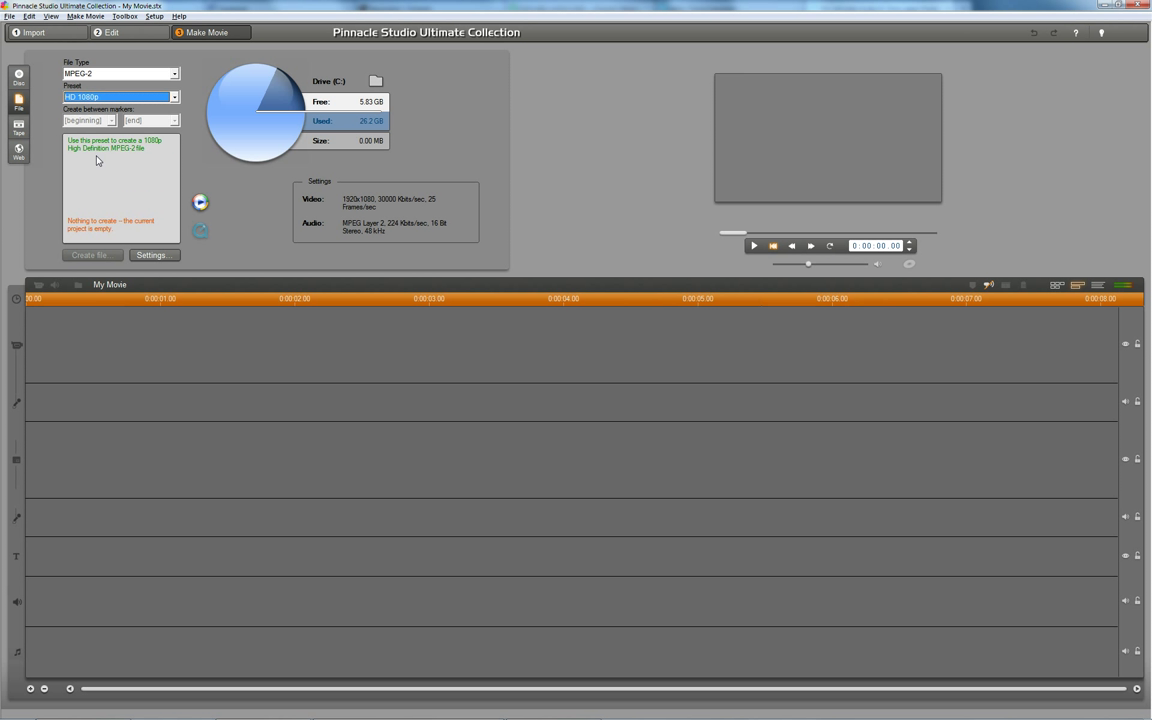
pyautogui.moveTo(126, 114)
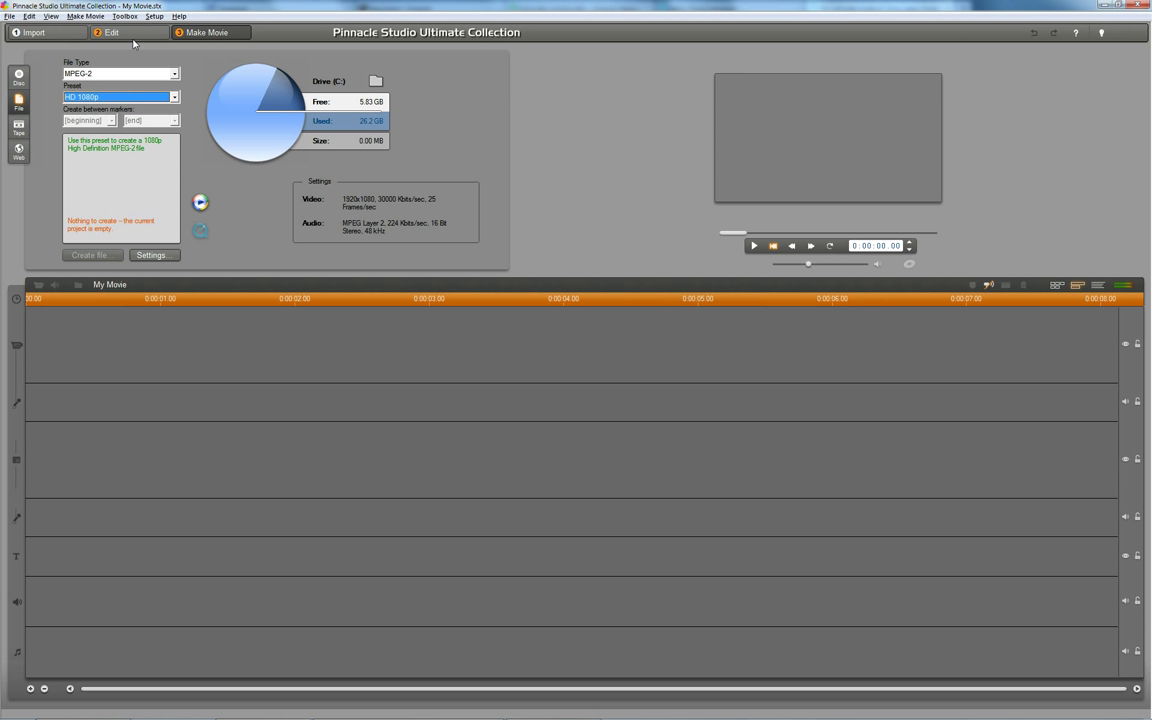
pyautogui.click(111, 32)
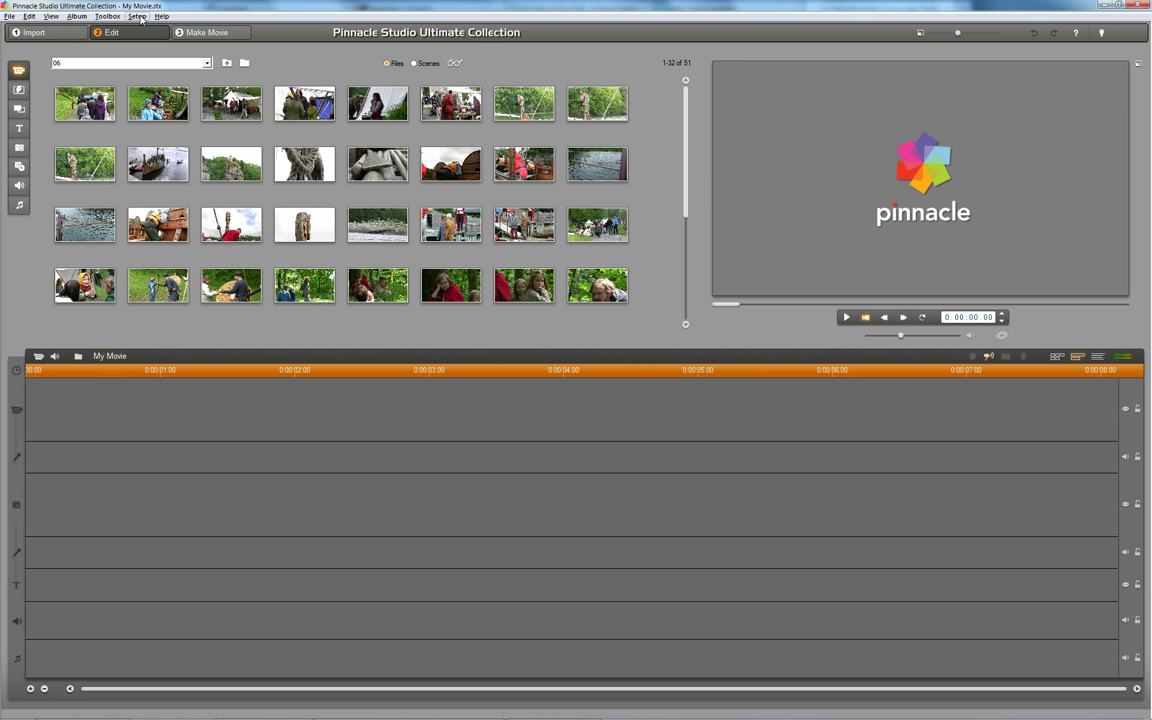
# Step: Reopen Setup Options, confirm Project preferences use HD 1920x1080/25p, and click OK
pyautogui.click(137, 16)
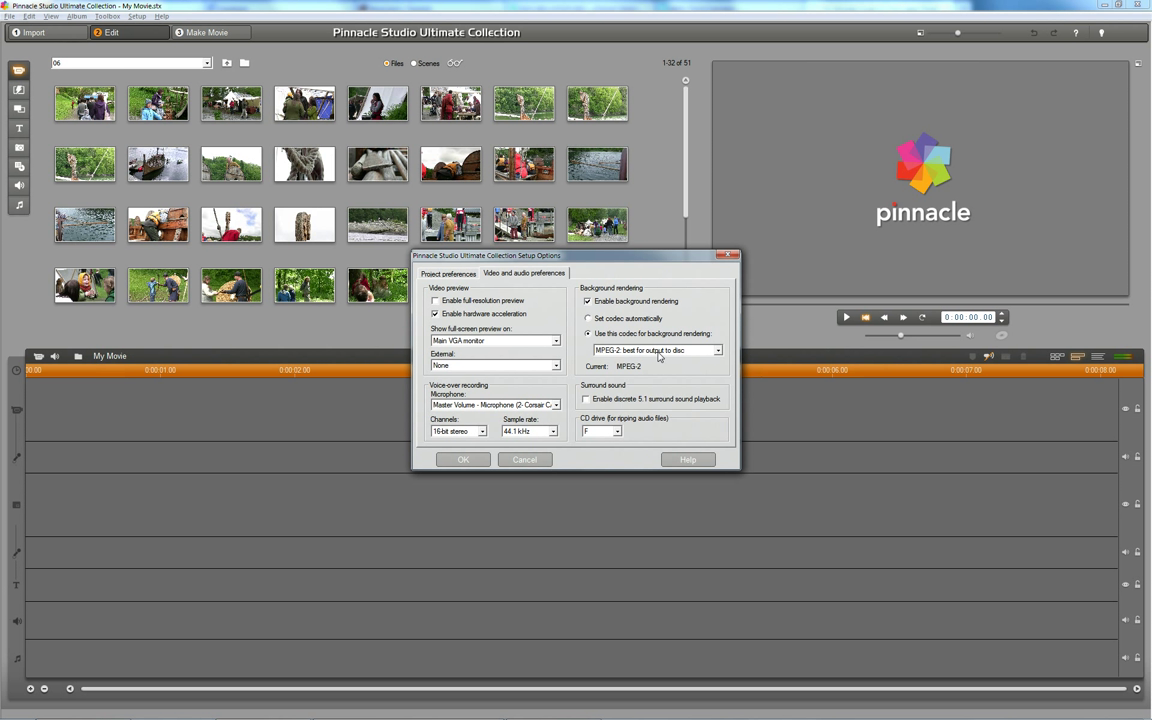
pyautogui.moveTo(520, 277)
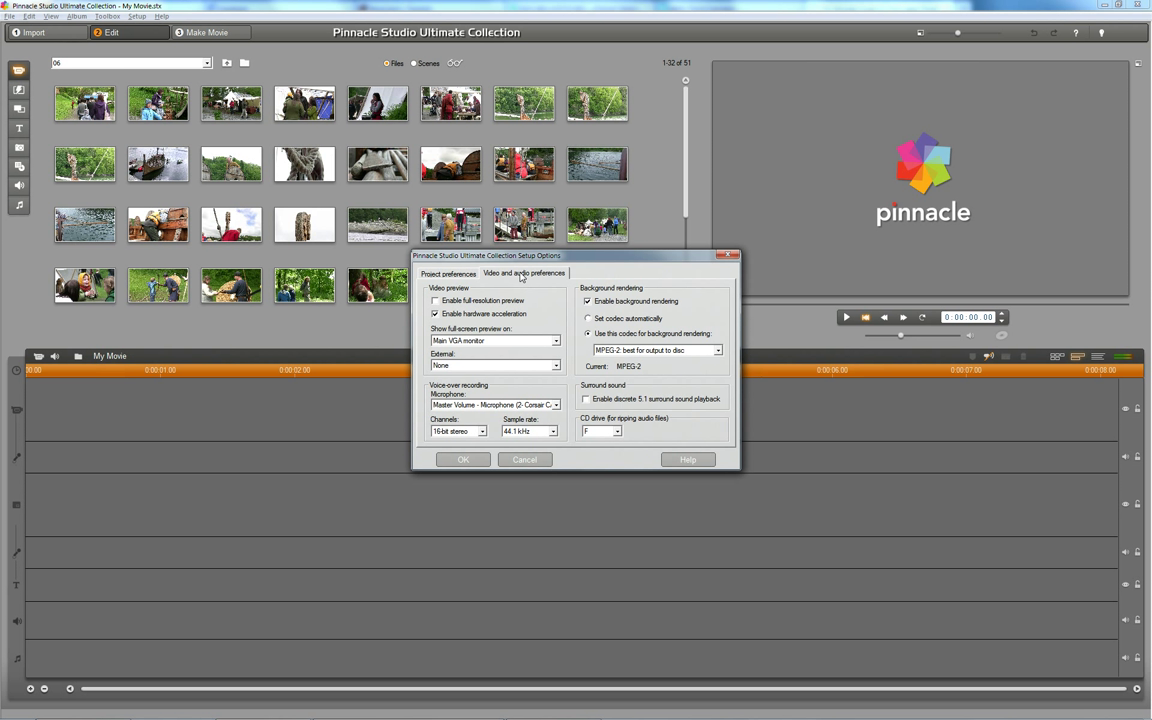
pyautogui.moveTo(515, 369)
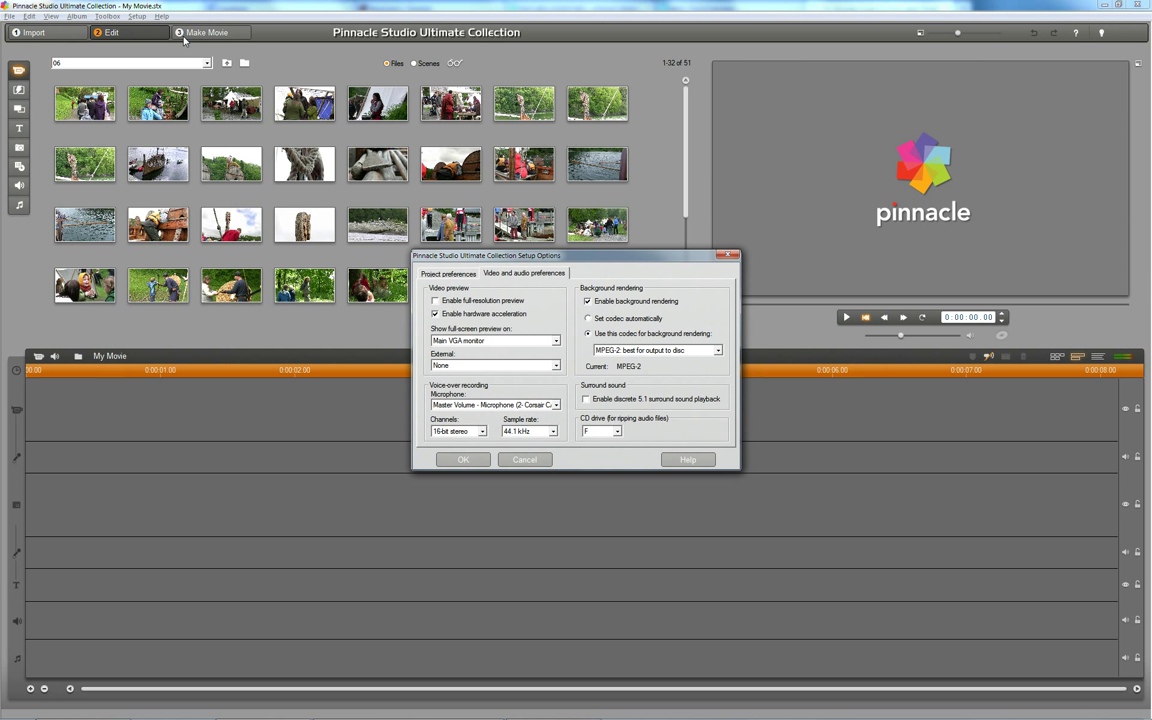
pyautogui.moveTo(199, 36)
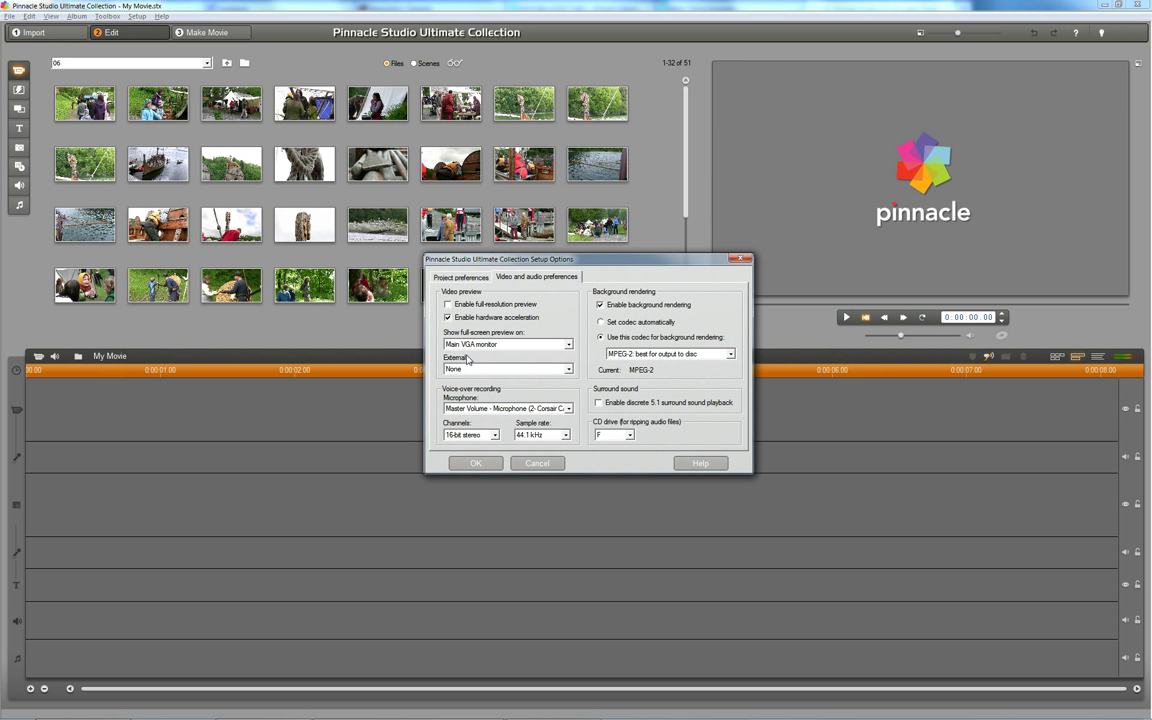
pyautogui.click(461, 277)
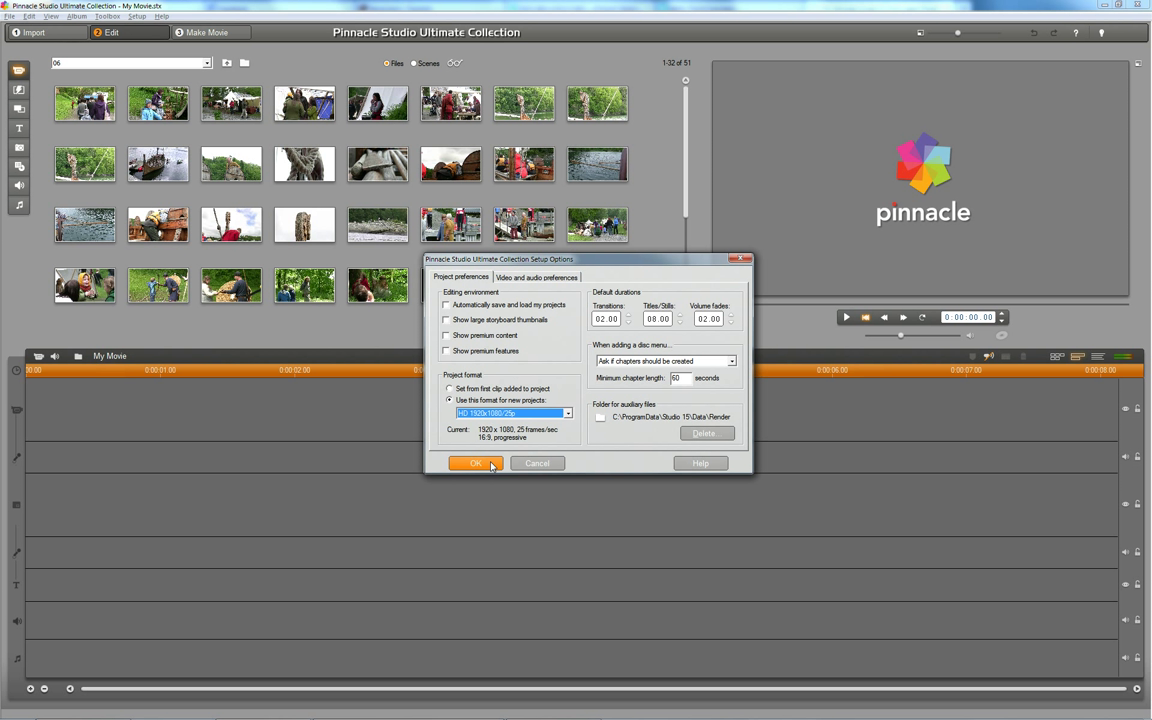
pyautogui.click(475, 463)
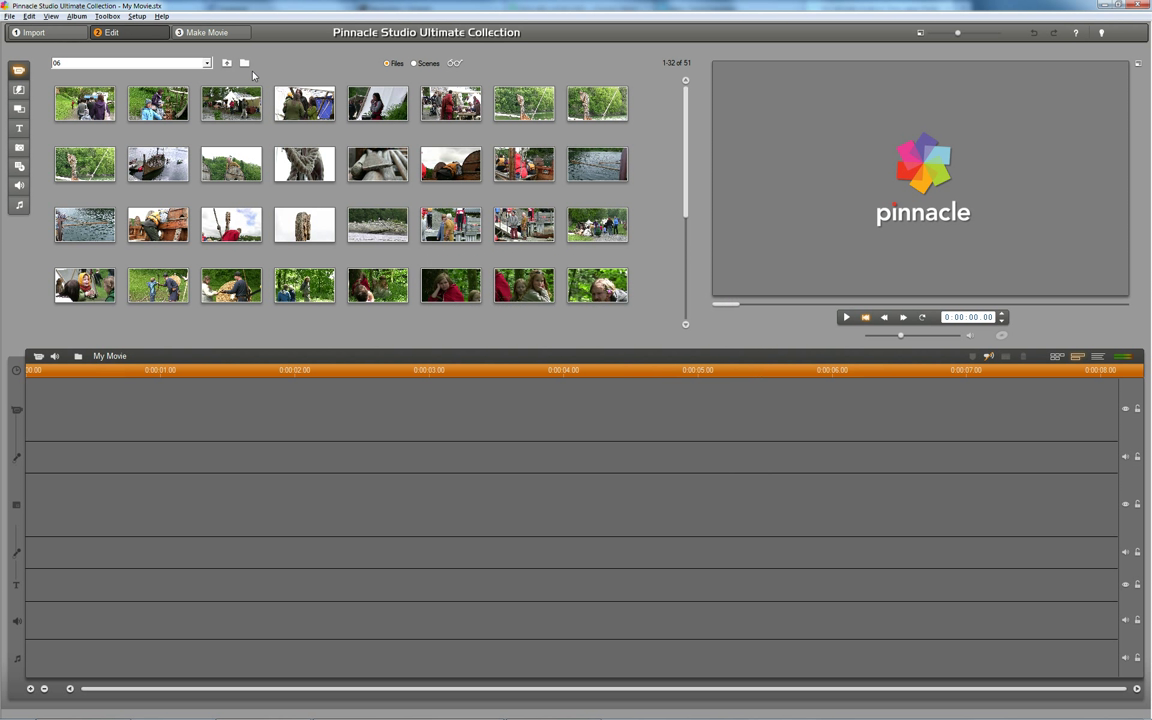
pyautogui.click(207, 32)
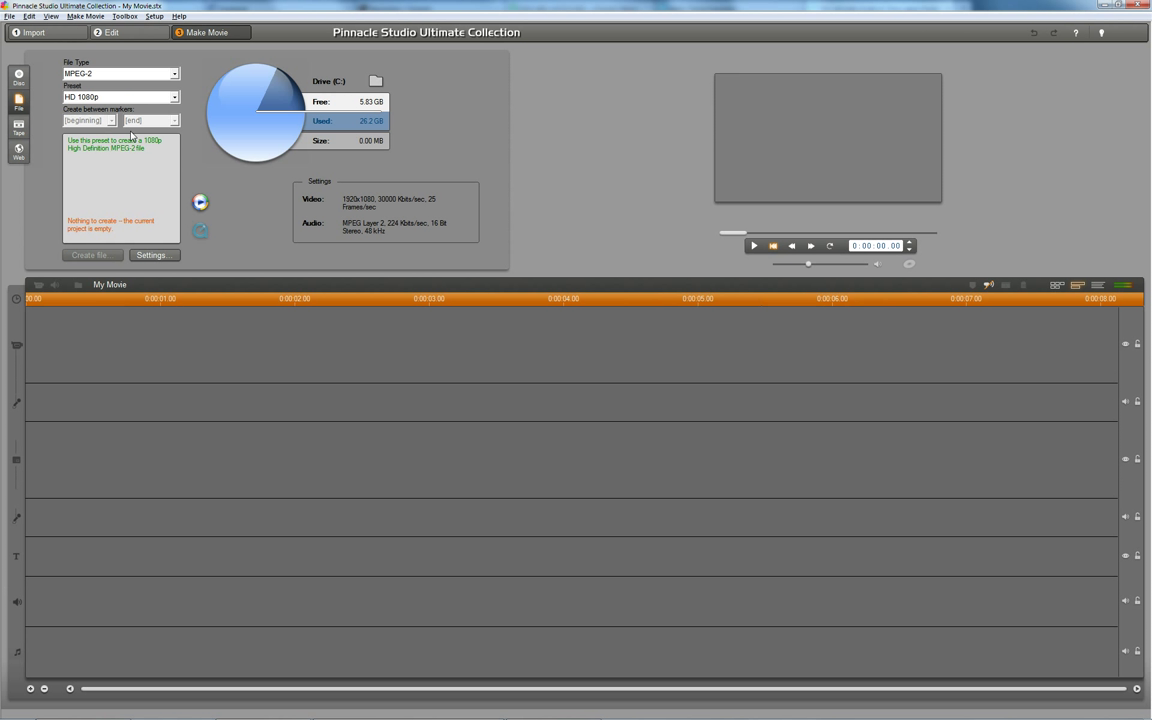
pyautogui.moveTo(417, 252)
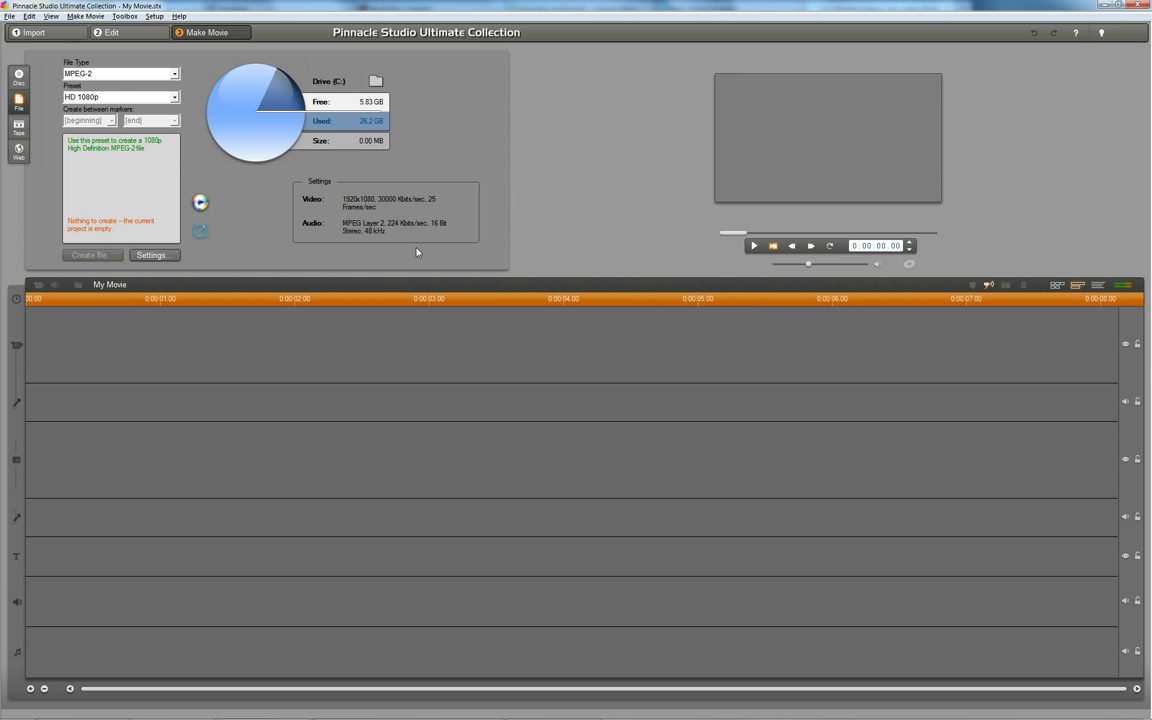
pyautogui.moveTo(354, 205)
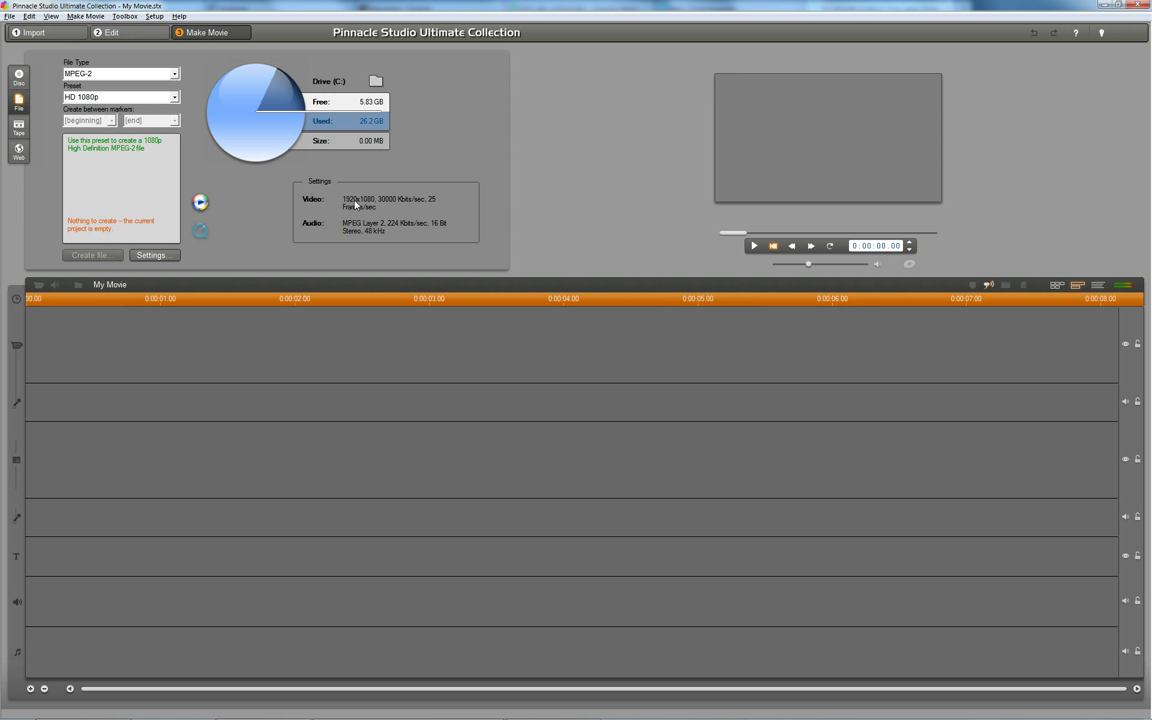
pyautogui.moveTo(368, 203)
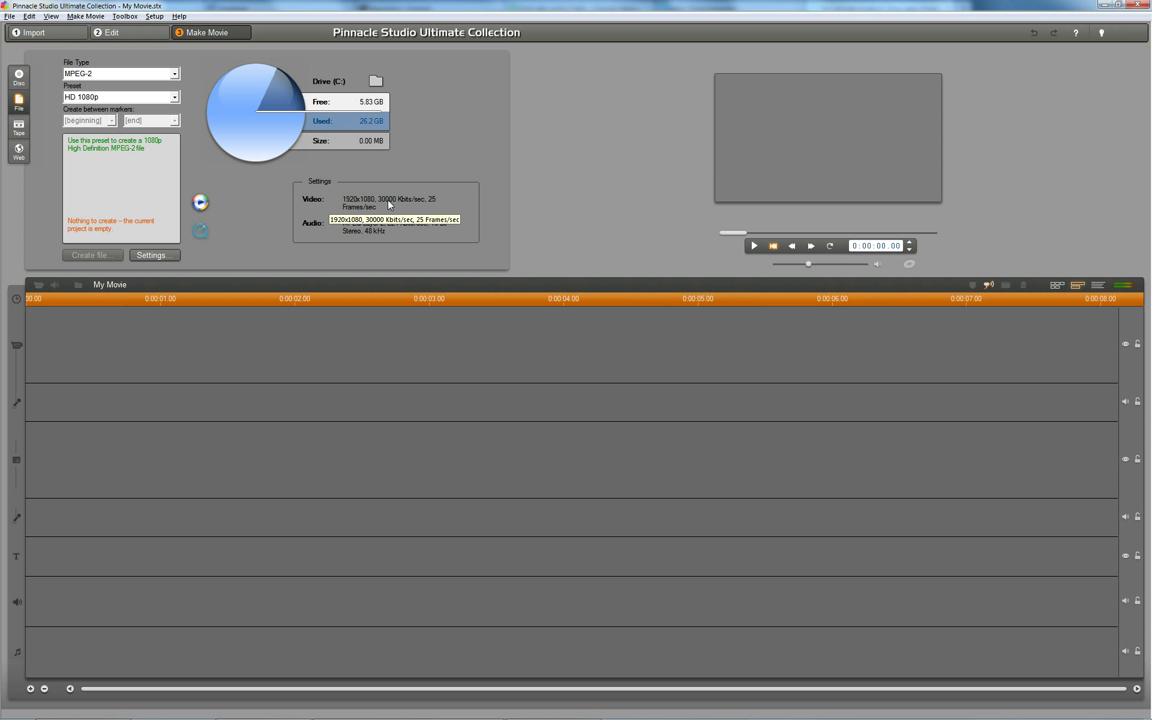
pyautogui.moveTo(388, 205)
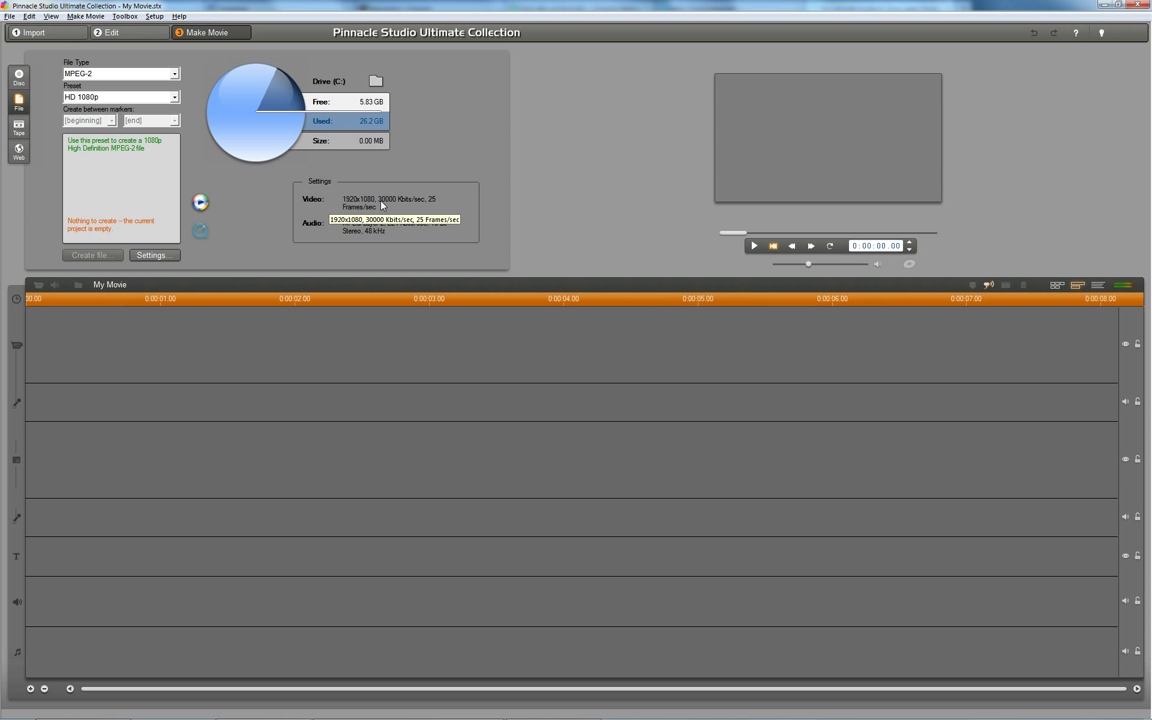
pyautogui.moveTo(378, 204)
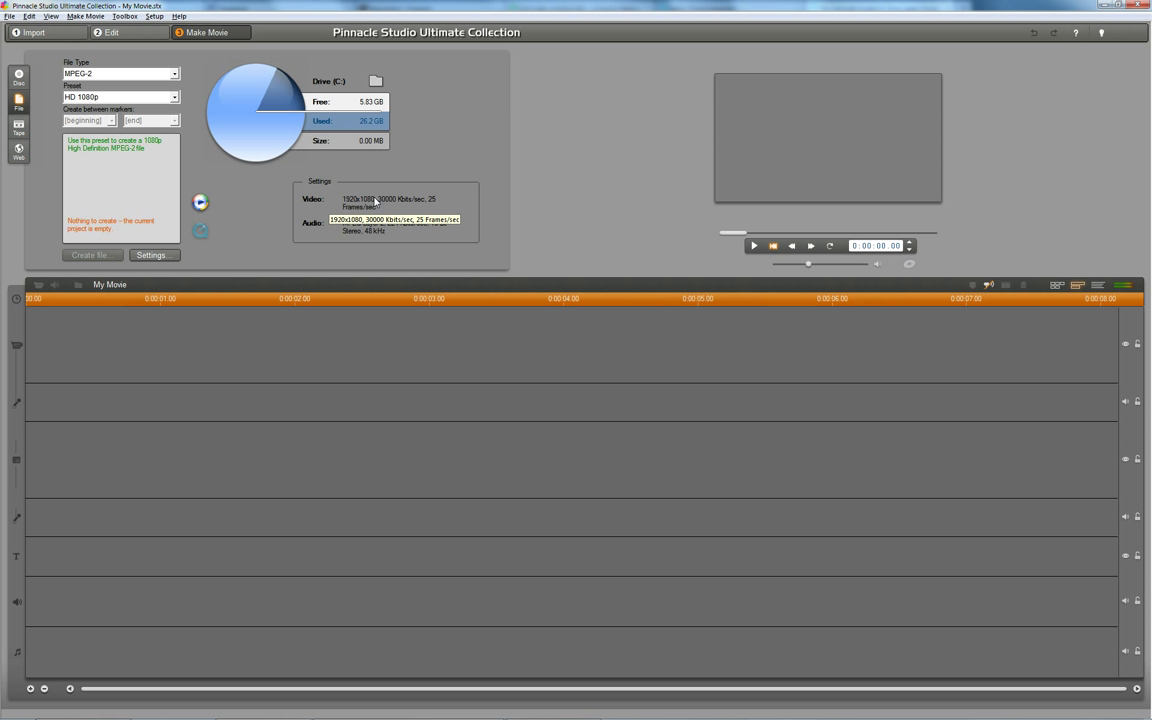
pyautogui.moveTo(377, 205)
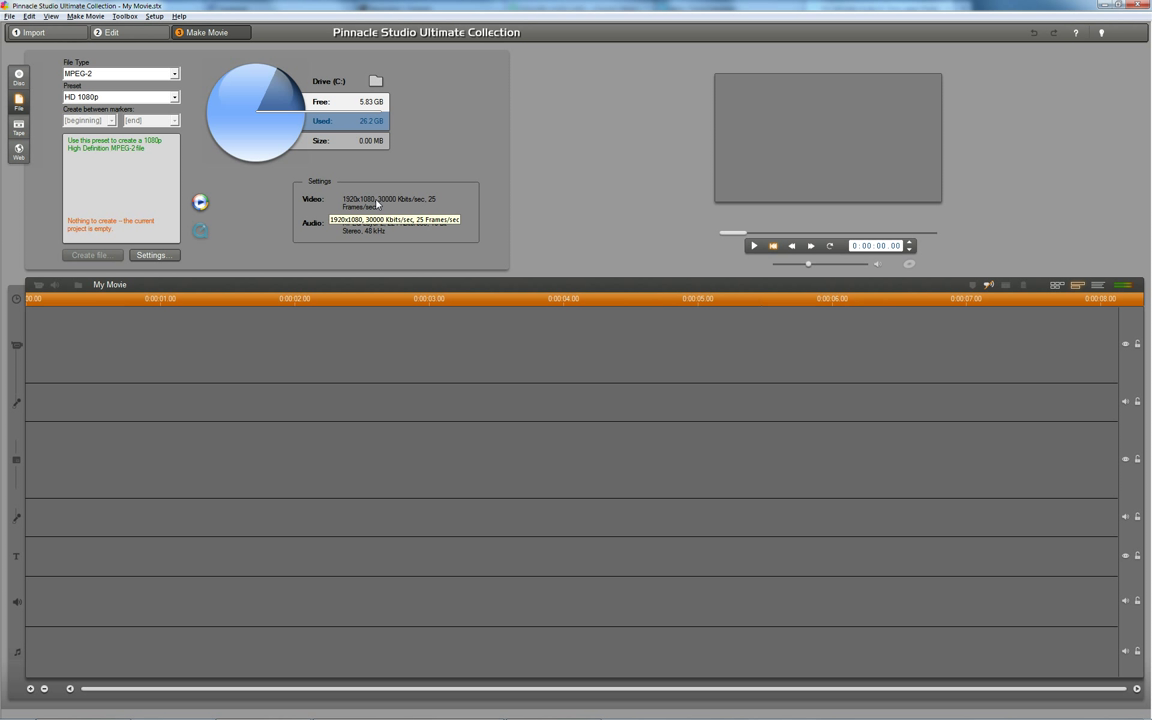
pyautogui.moveTo(372, 205)
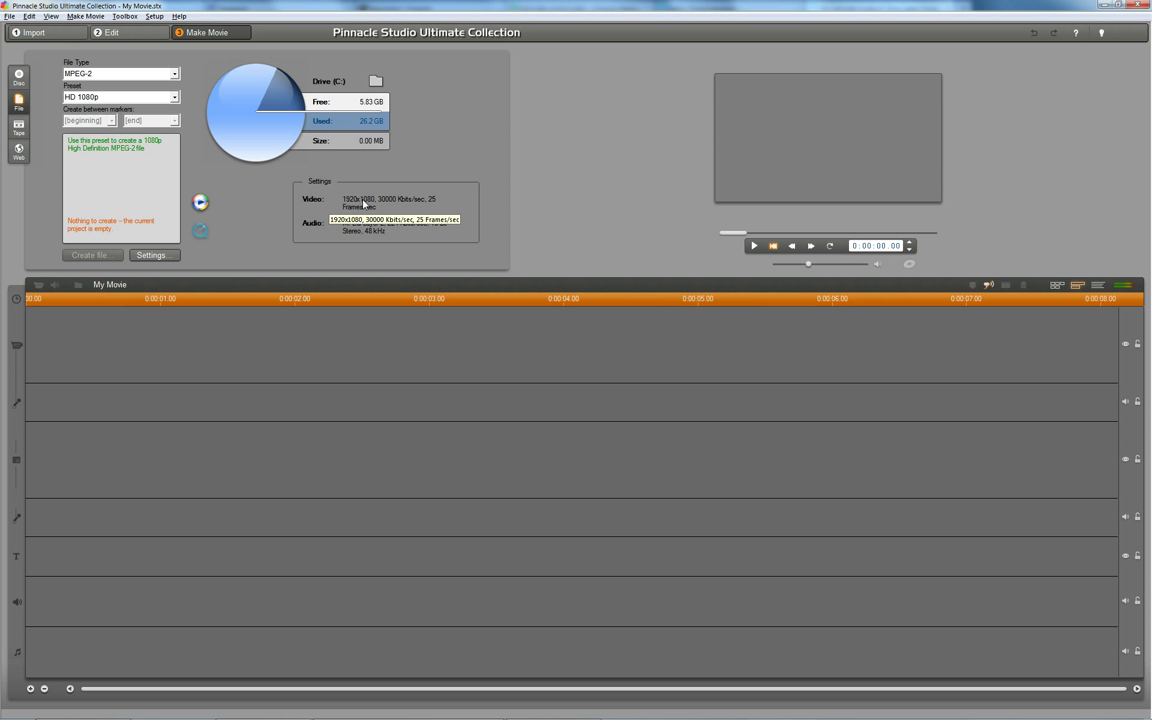
pyautogui.moveTo(383, 207)
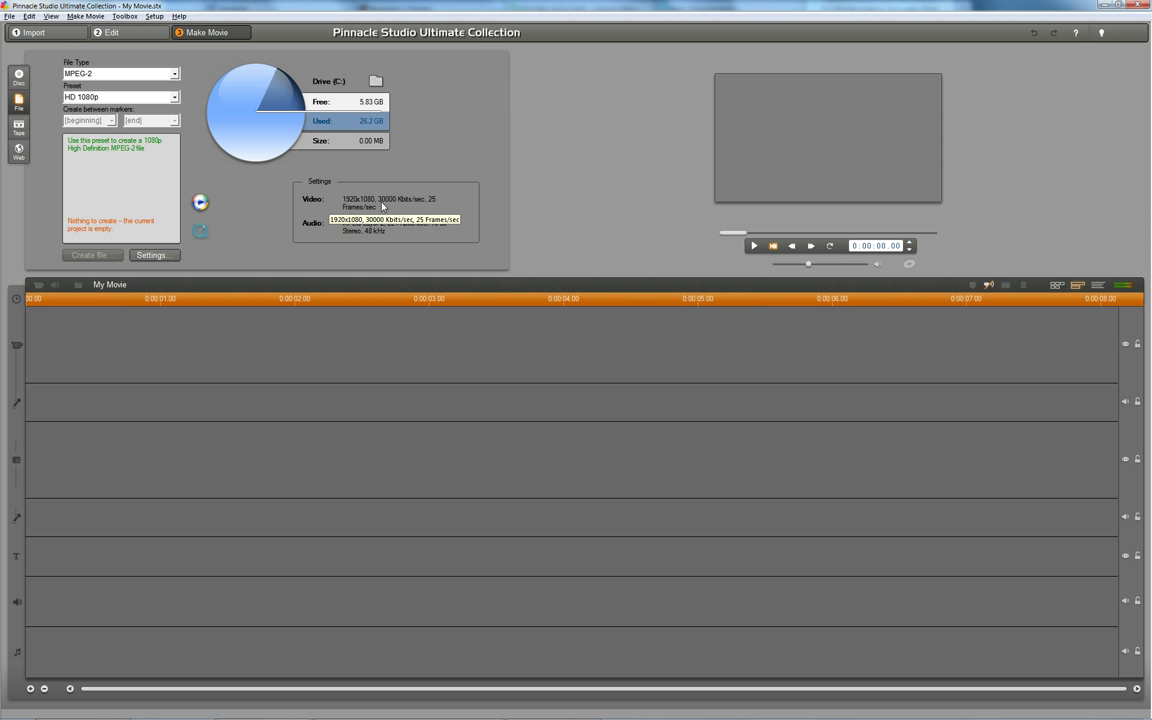
pyautogui.moveTo(388, 207)
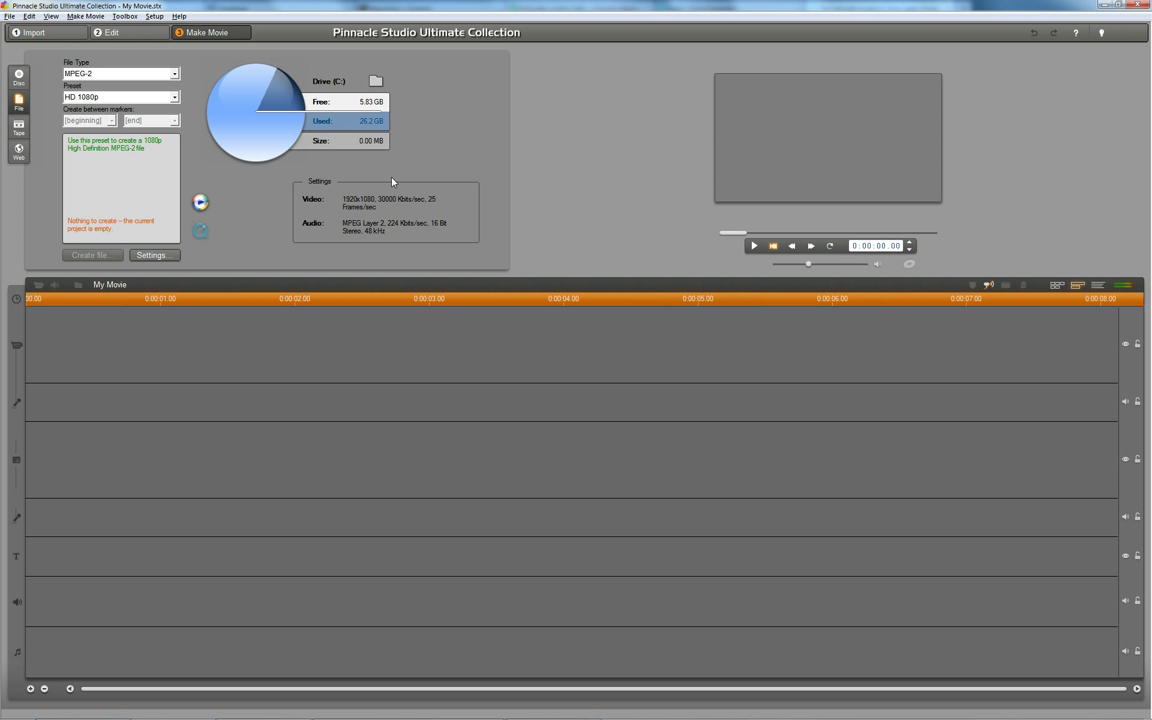
pyautogui.click(110, 32)
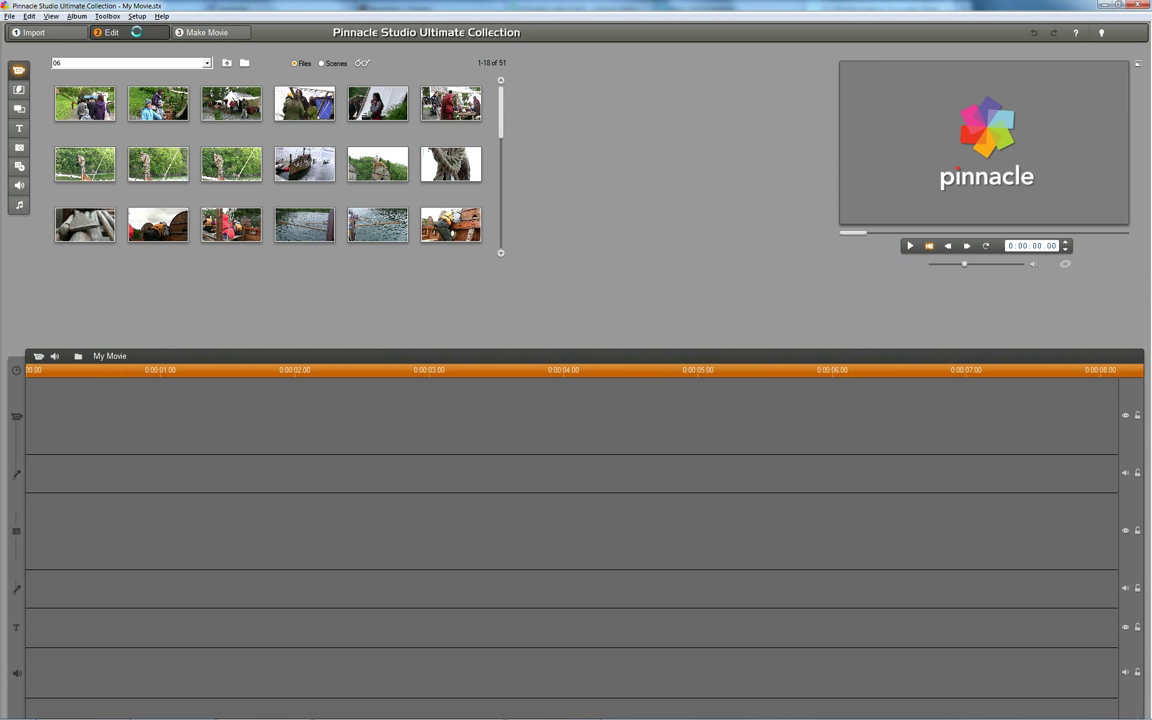